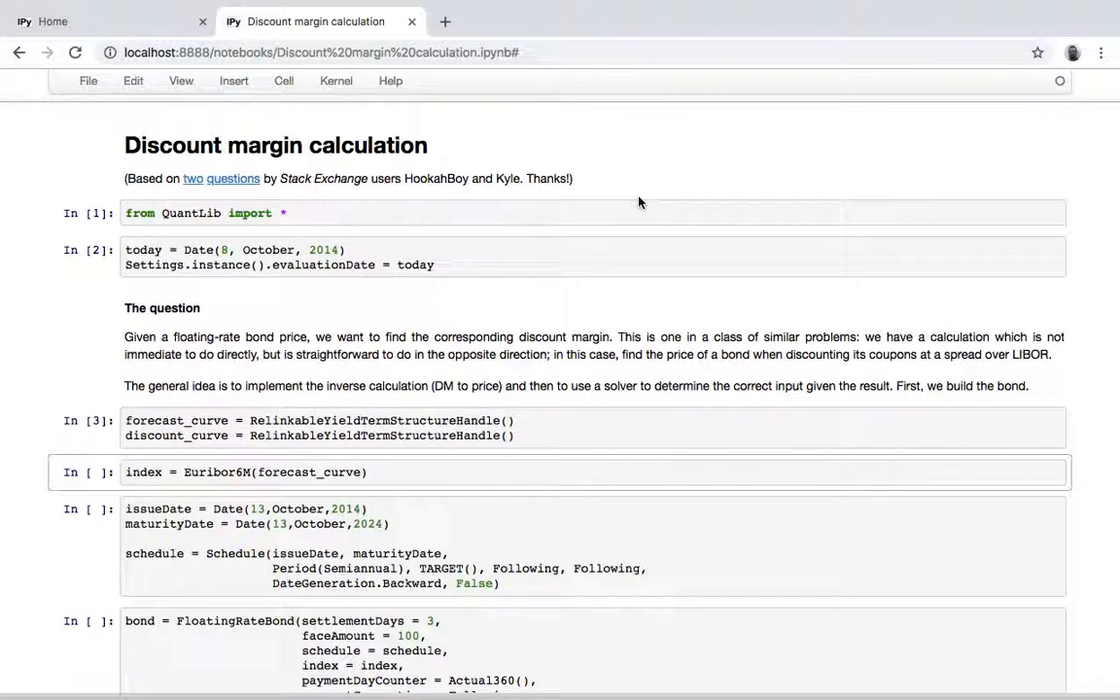
# - Run the Euribor 6M index cell and move down to the schedule and FloatingRateBond cells
pyautogui.scroll(-3)
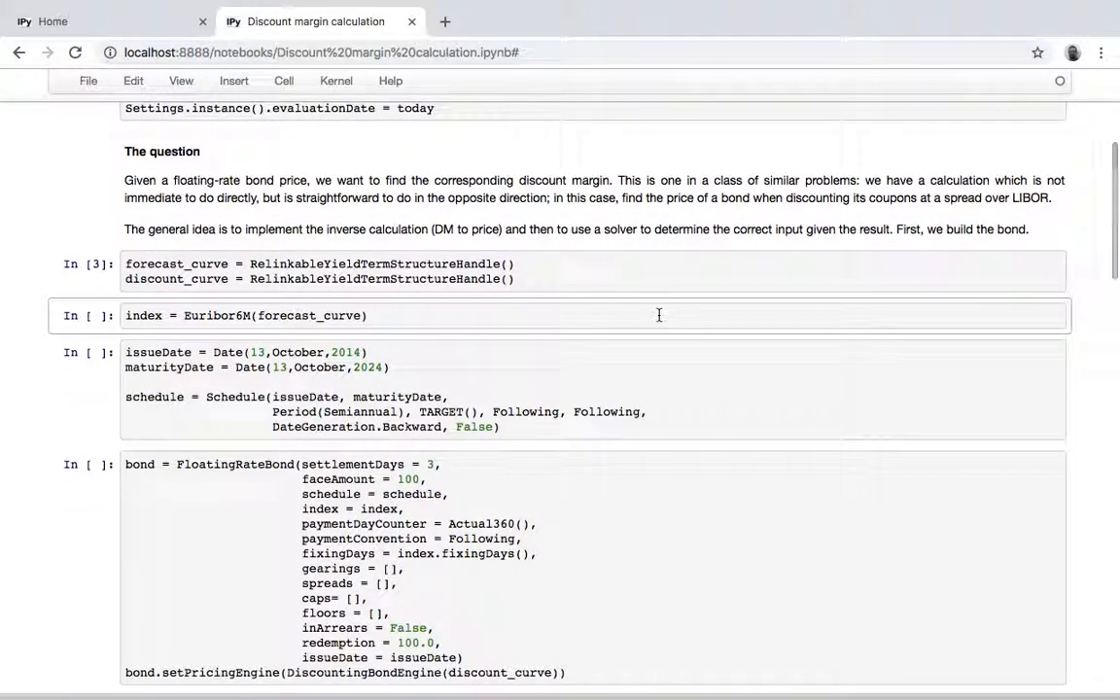
pyautogui.press('Shift+Enter')
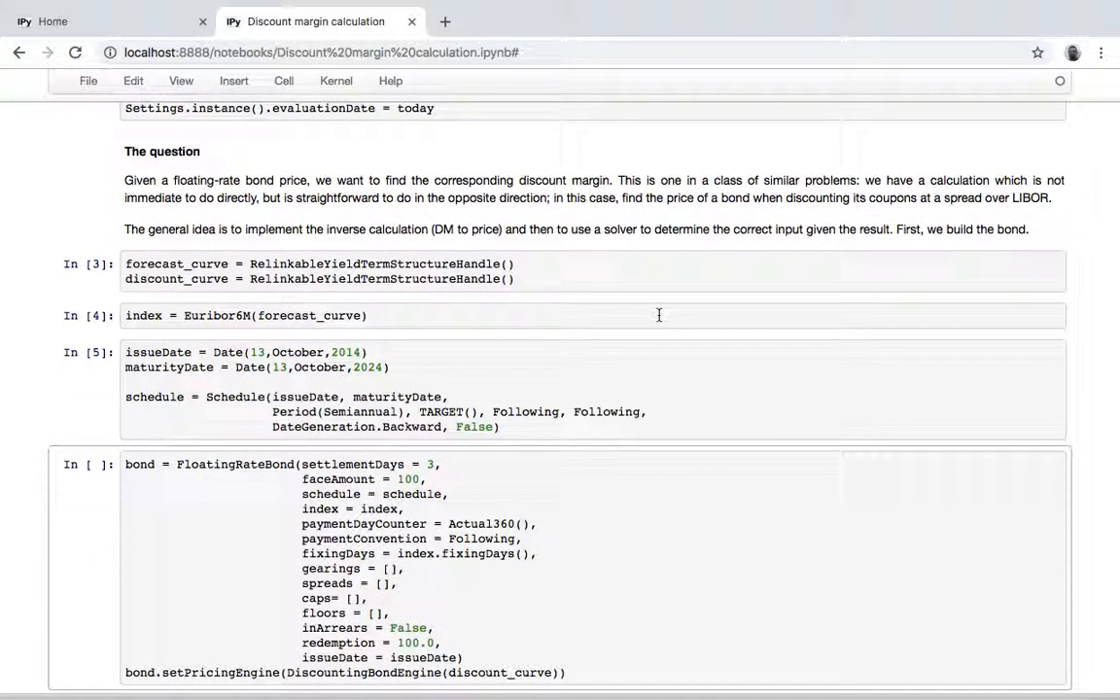
pyautogui.scroll(-3)
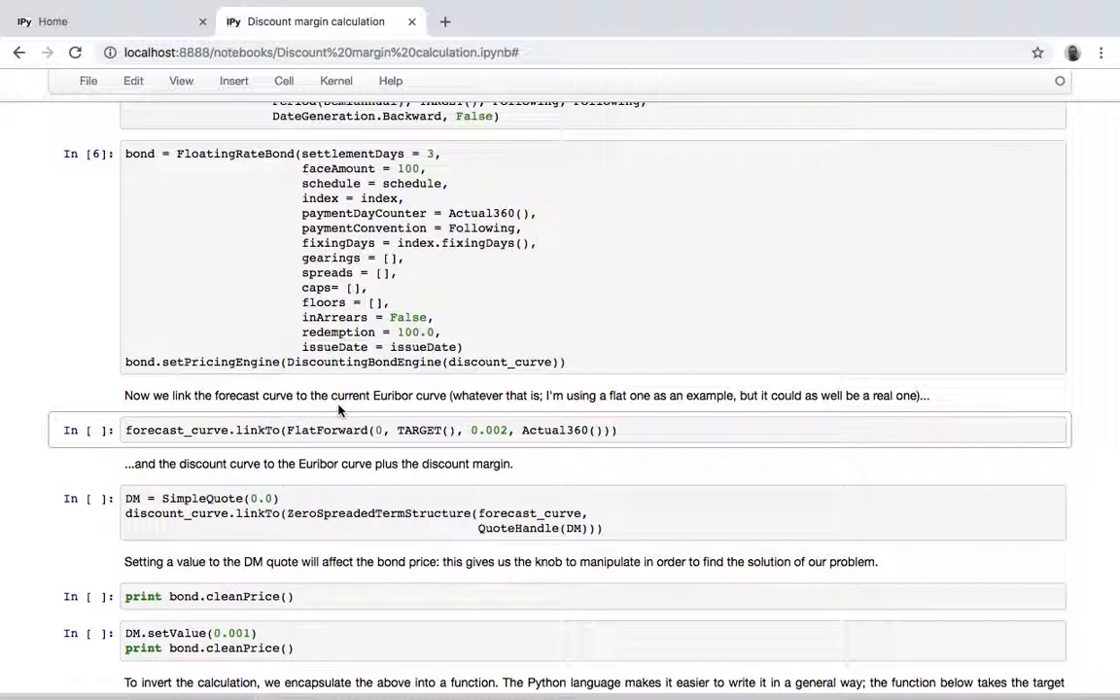
# - Run the cells linking forecast_curve to a flat 0.002 curve and discount_curve to it plus DM
pyautogui.press('Ctrl+s')
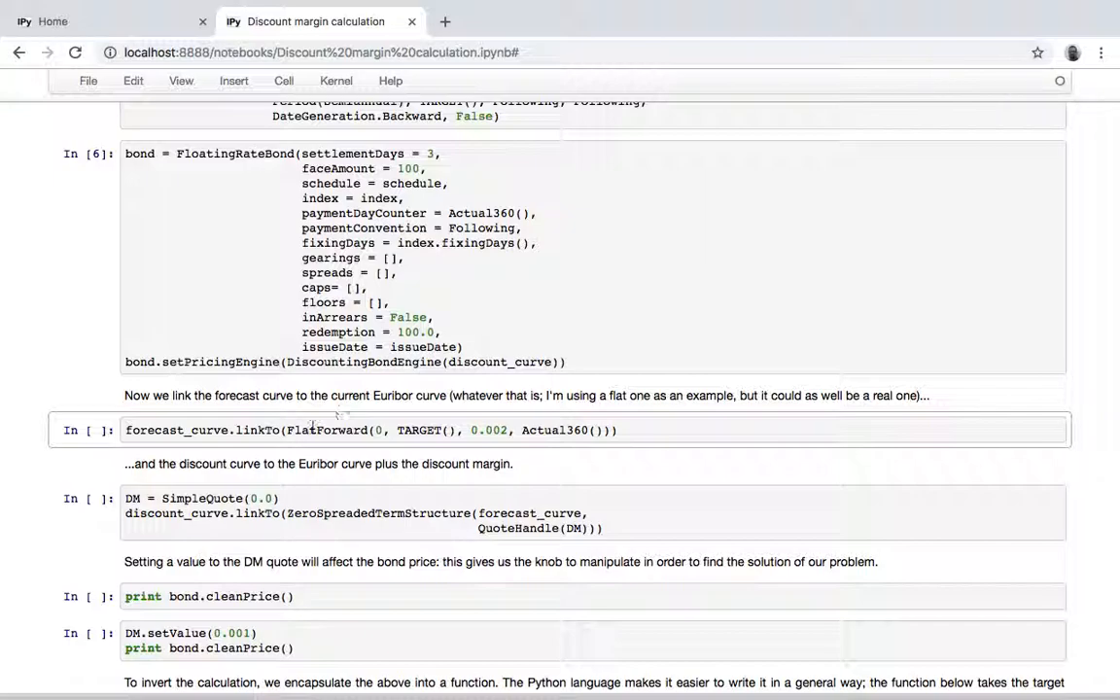
pyautogui.moveTo(441, 451)
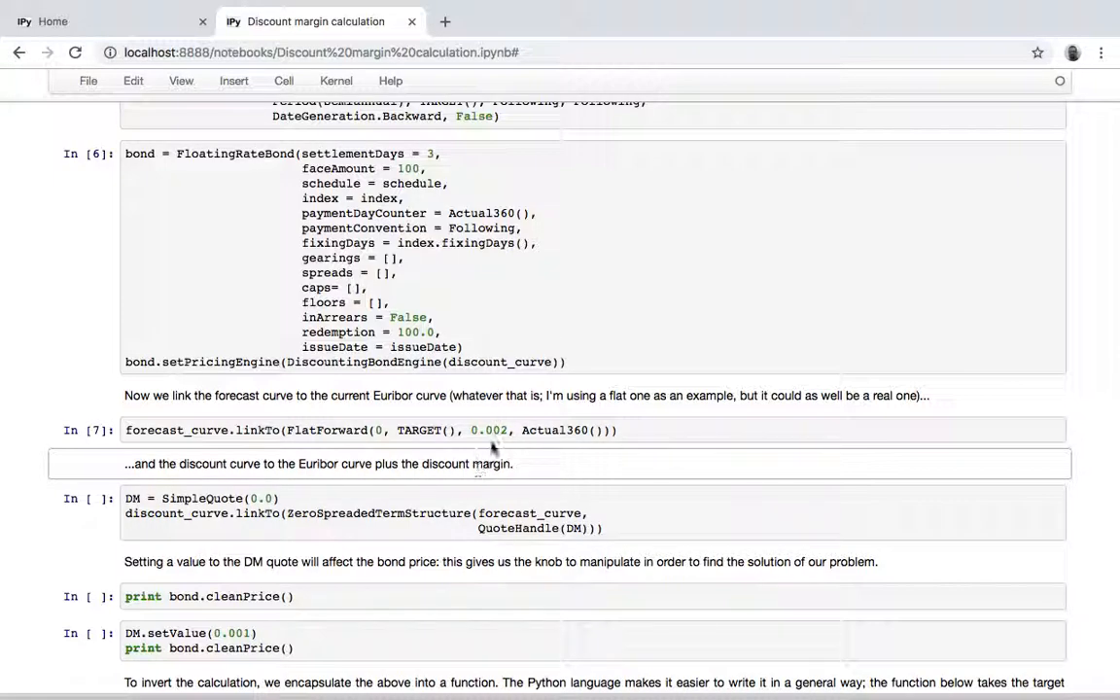
pyautogui.scroll(-3)
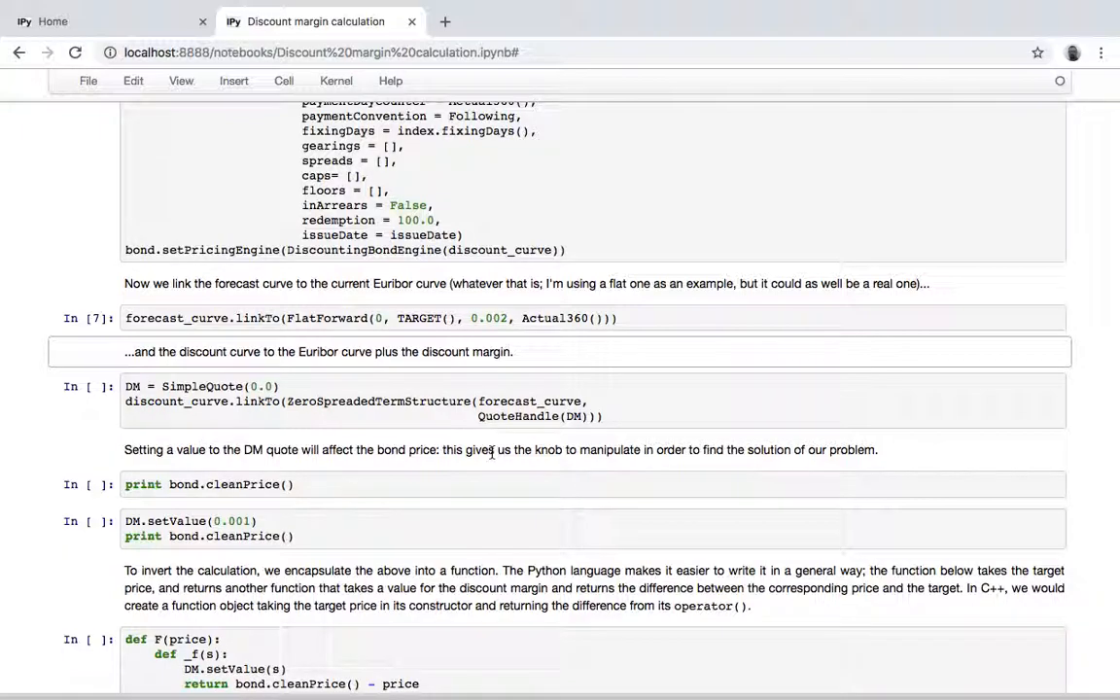
pyautogui.press('Shift+Enter')
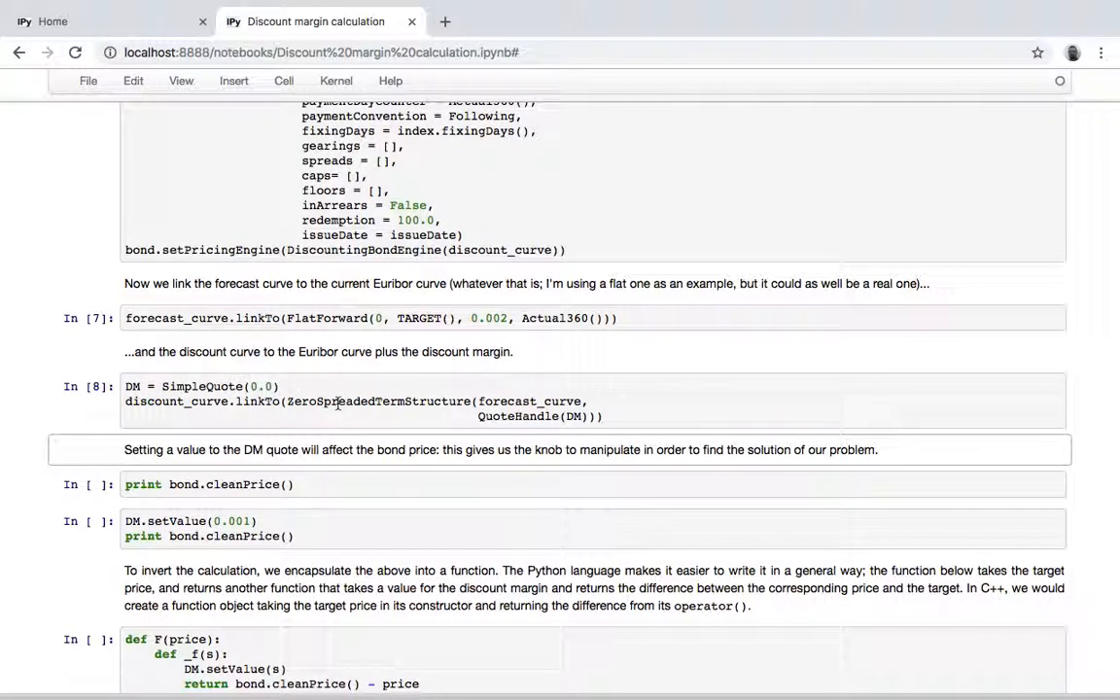
pyautogui.moveTo(496, 507)
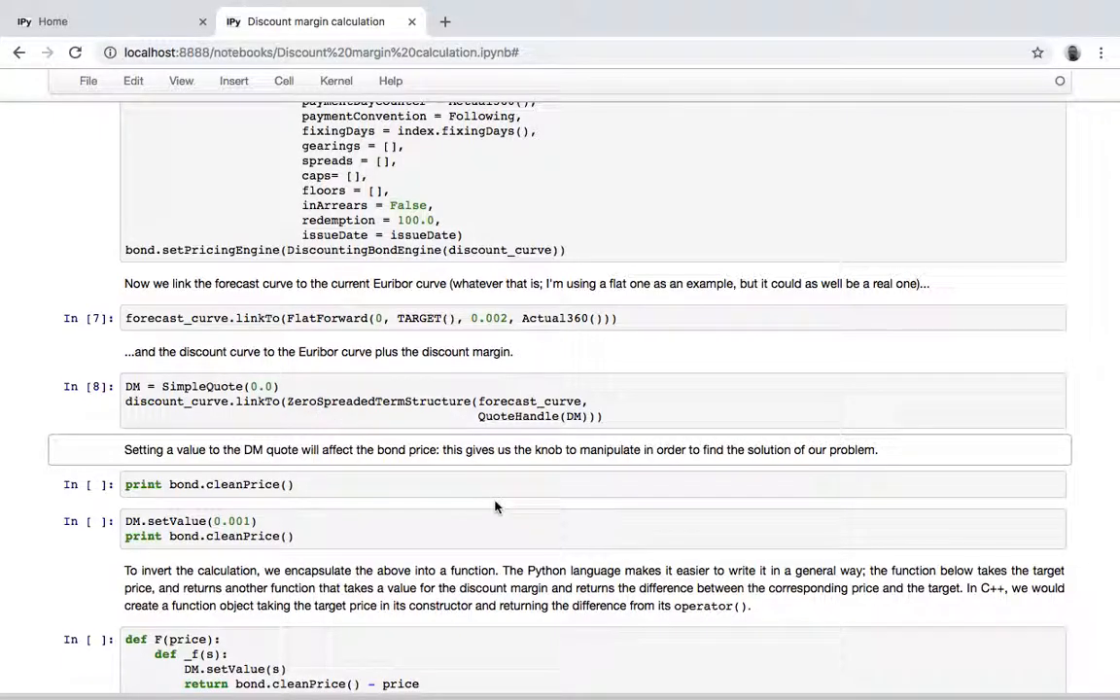
# - Scroll through the clean-price checks: 100.0 at zero margin, 98.9997903076 at DM 0.001
pyautogui.scroll(-3)
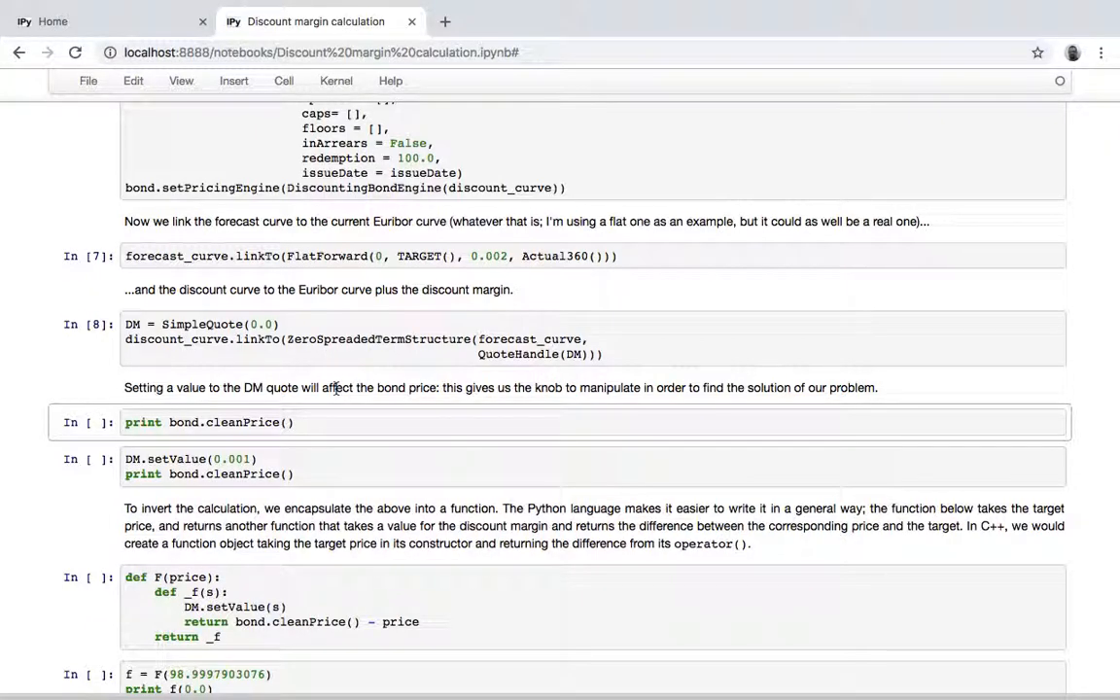
pyautogui.moveTo(497, 187)
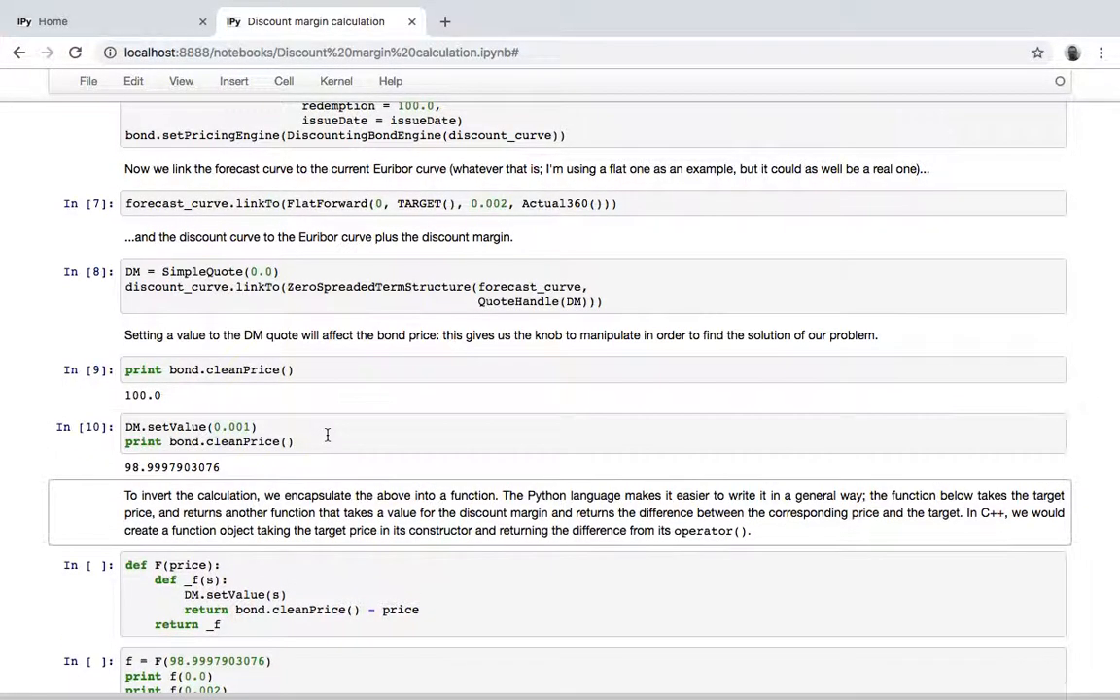
pyautogui.scroll(-3)
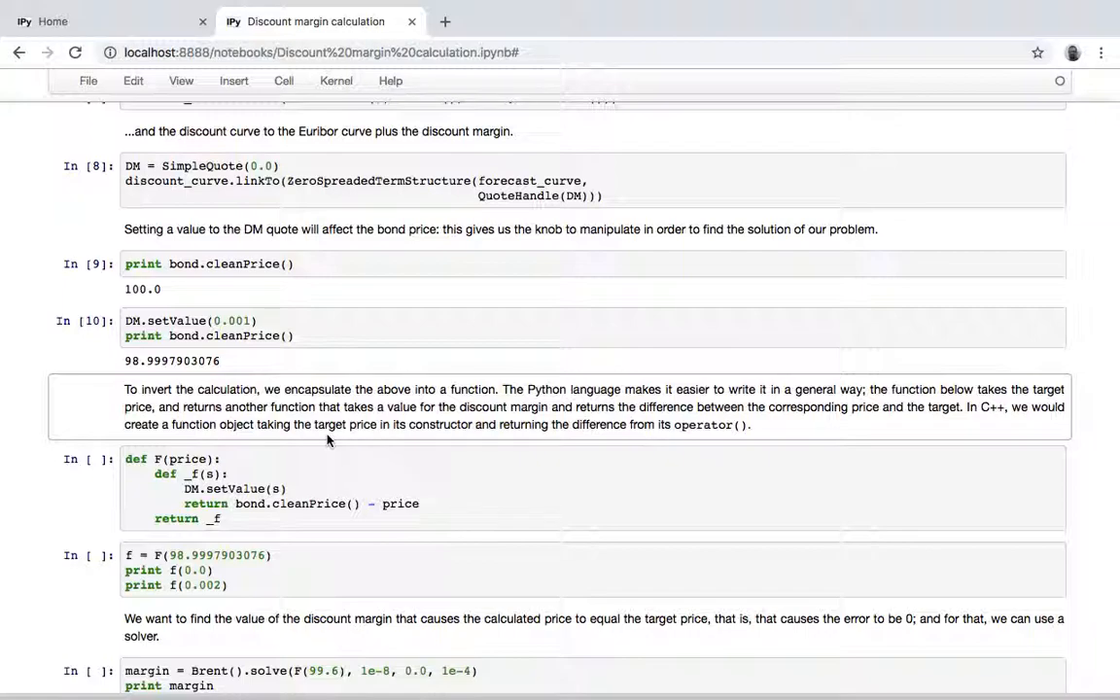
pyautogui.scroll(-3)
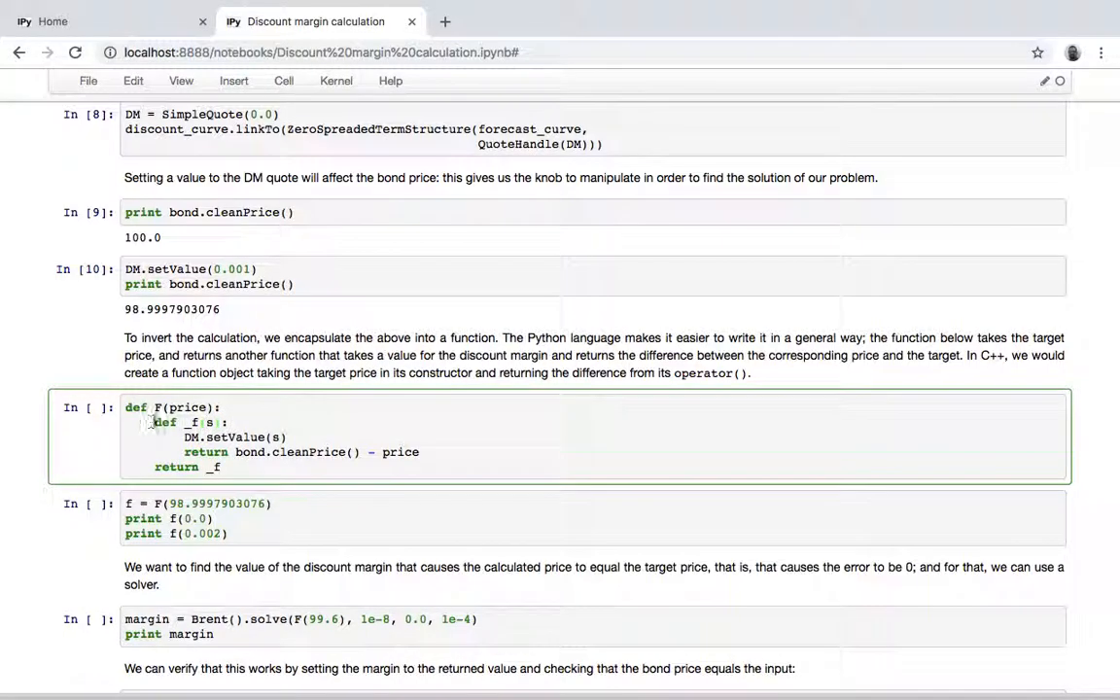
# - Highlight and review the inner function body of the price-error function F
pyautogui.moveTo(156, 422); pyautogui.dragTo(321, 451)
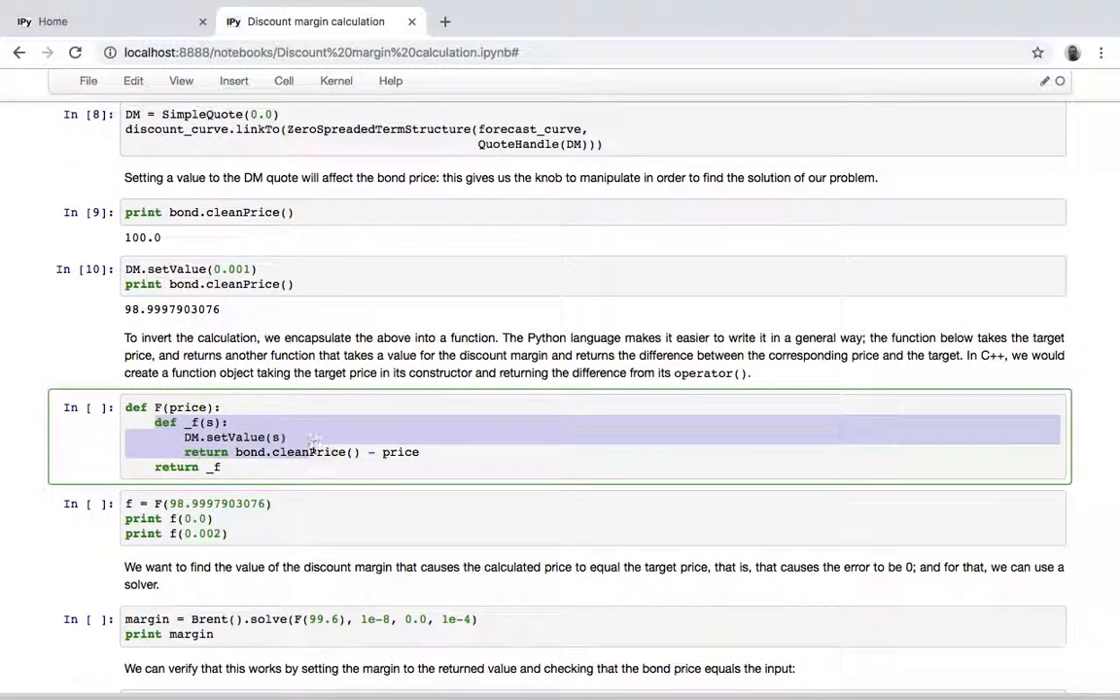
pyautogui.click(422, 451)
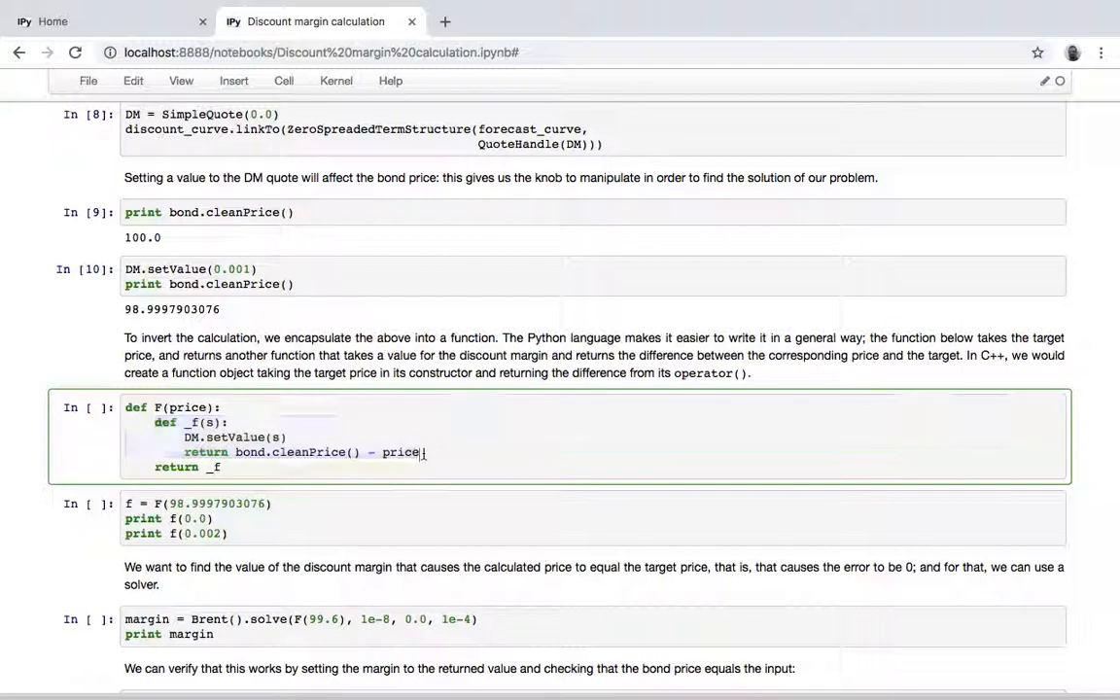
pyautogui.moveTo(160, 432)
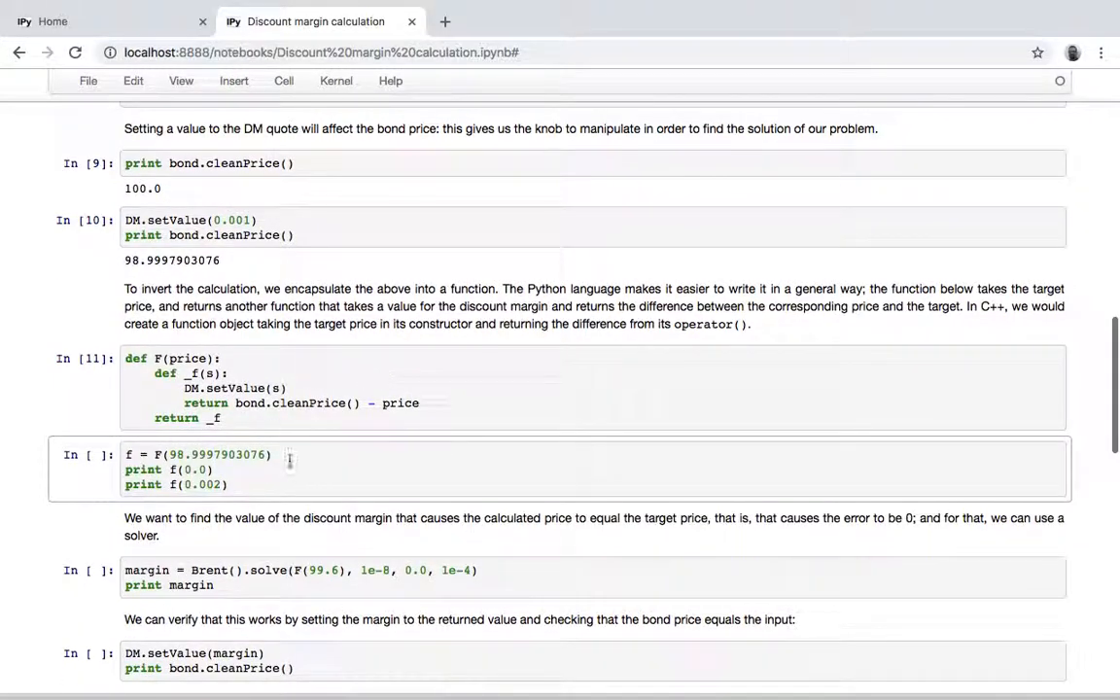
pyautogui.moveTo(299, 459)
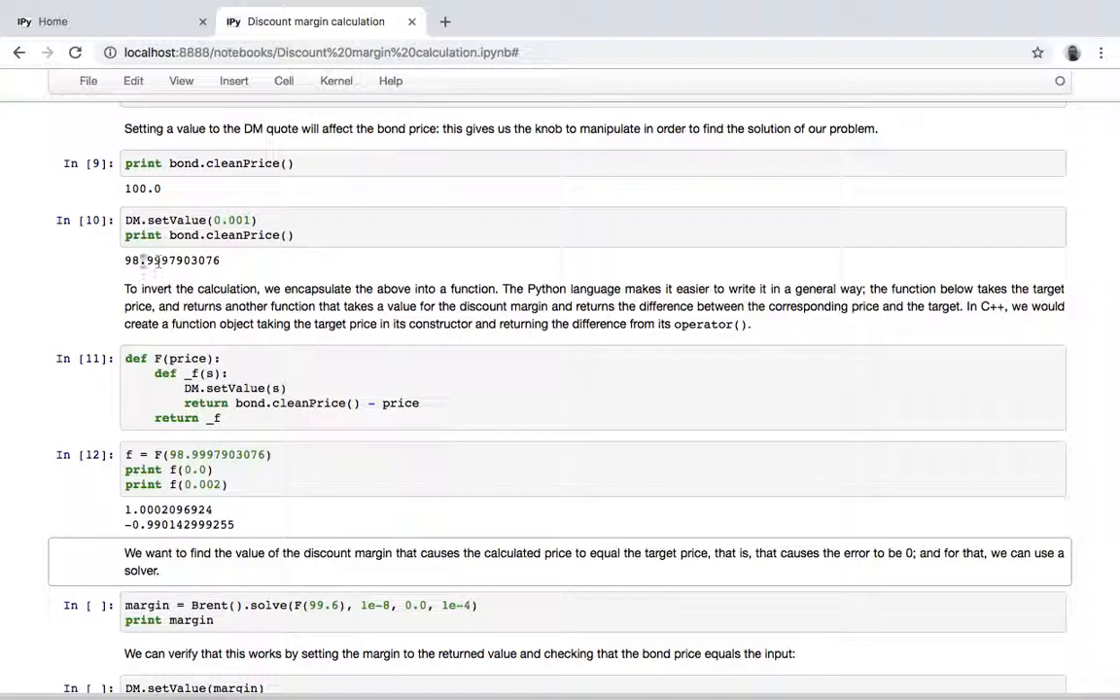
pyautogui.moveTo(244, 505)
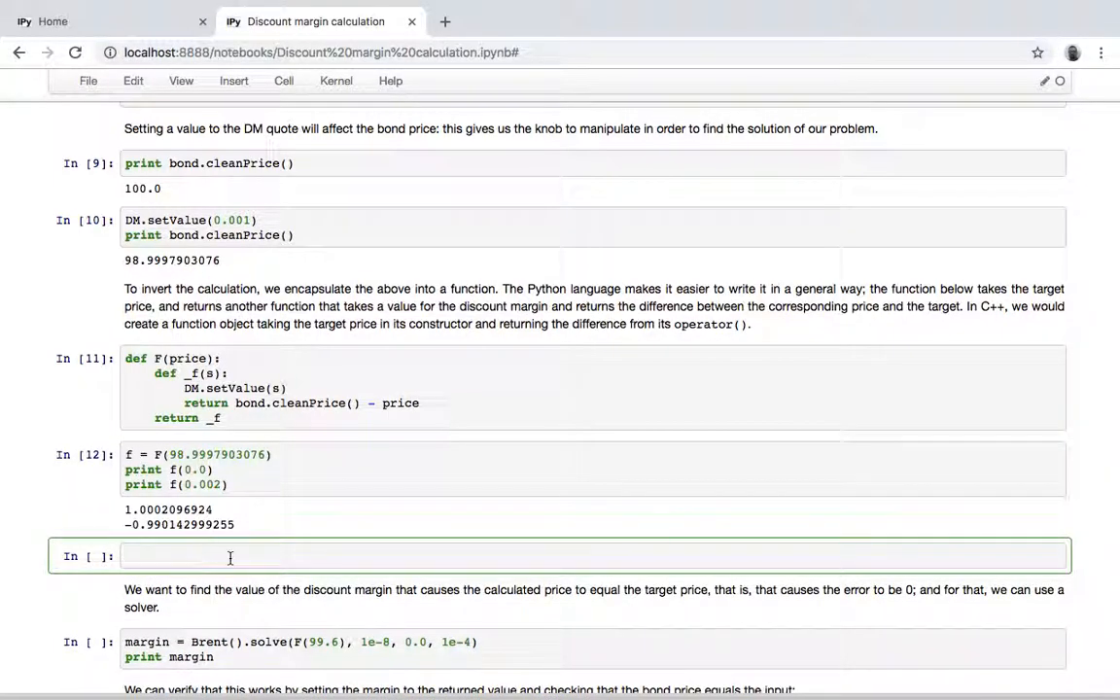
# - Evaluate f(0.001), returning about 4.418e-11, and move down to the Brent solver cell
pyautogui.write('f(0.001')
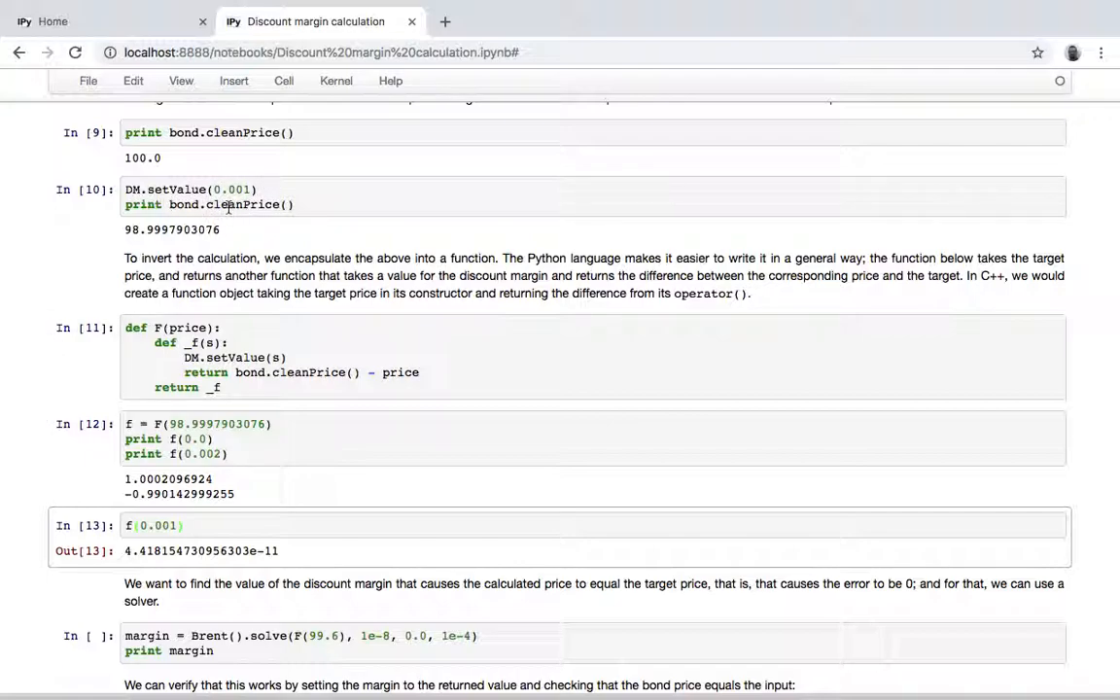
pyautogui.scroll(-3)
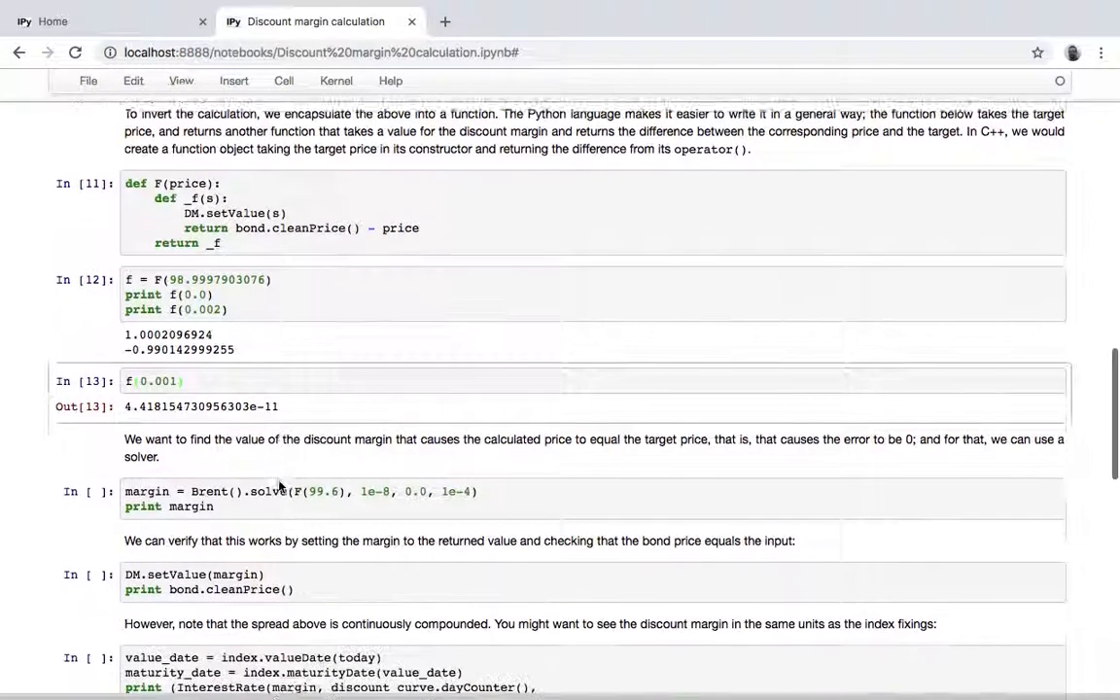
pyautogui.scroll(-3)
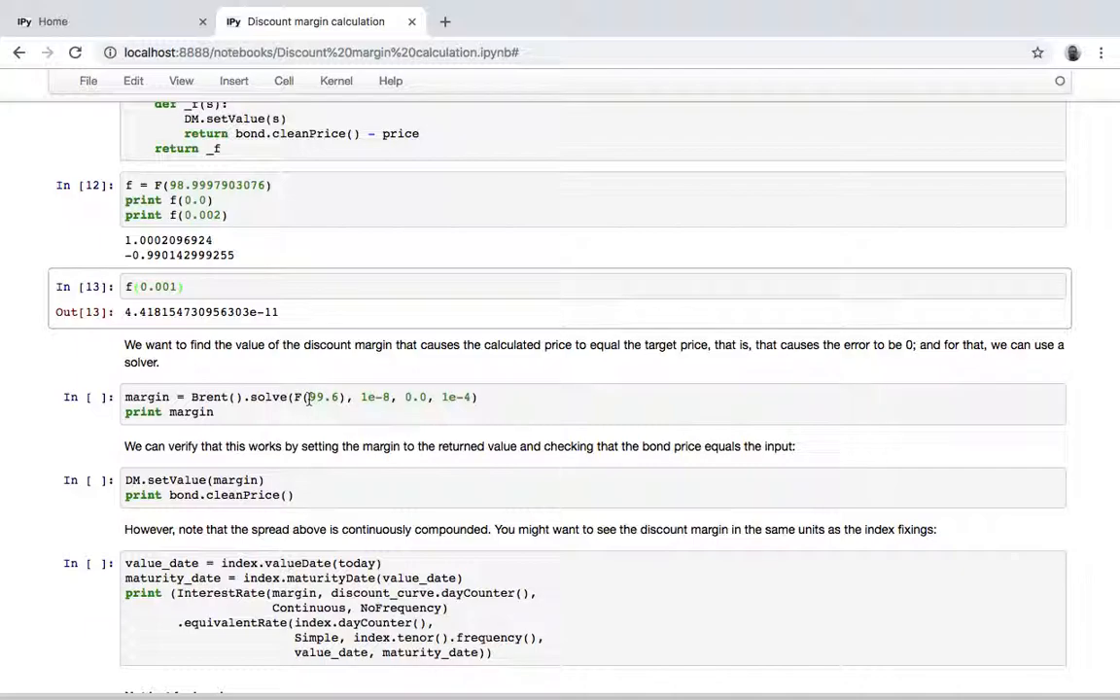
# - Run the Brent solver cell and the DM.setValue(margin) check repricing the bond to 99.5999998828
pyautogui.click(331, 397)
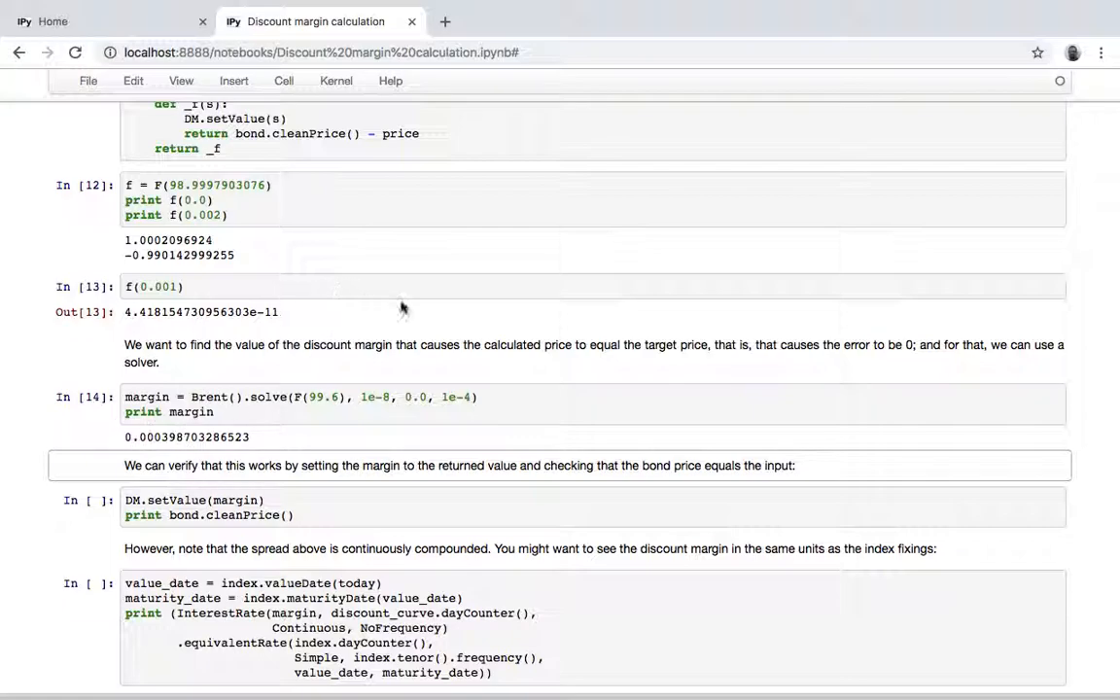
pyautogui.scroll(-3)
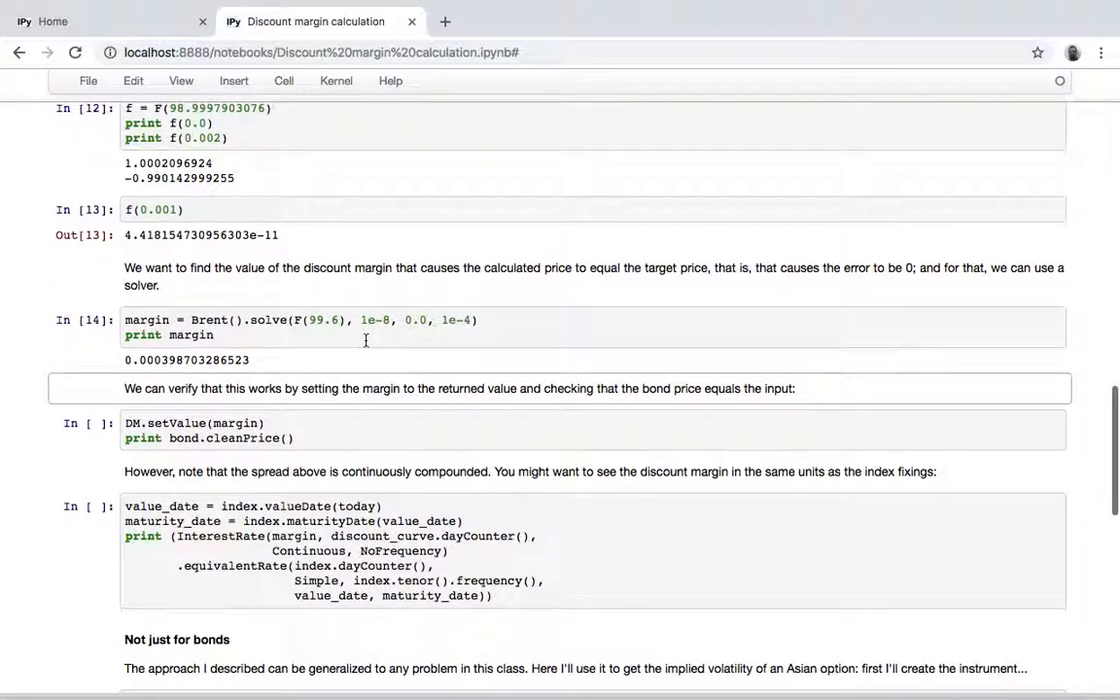
pyautogui.moveTo(229, 424)
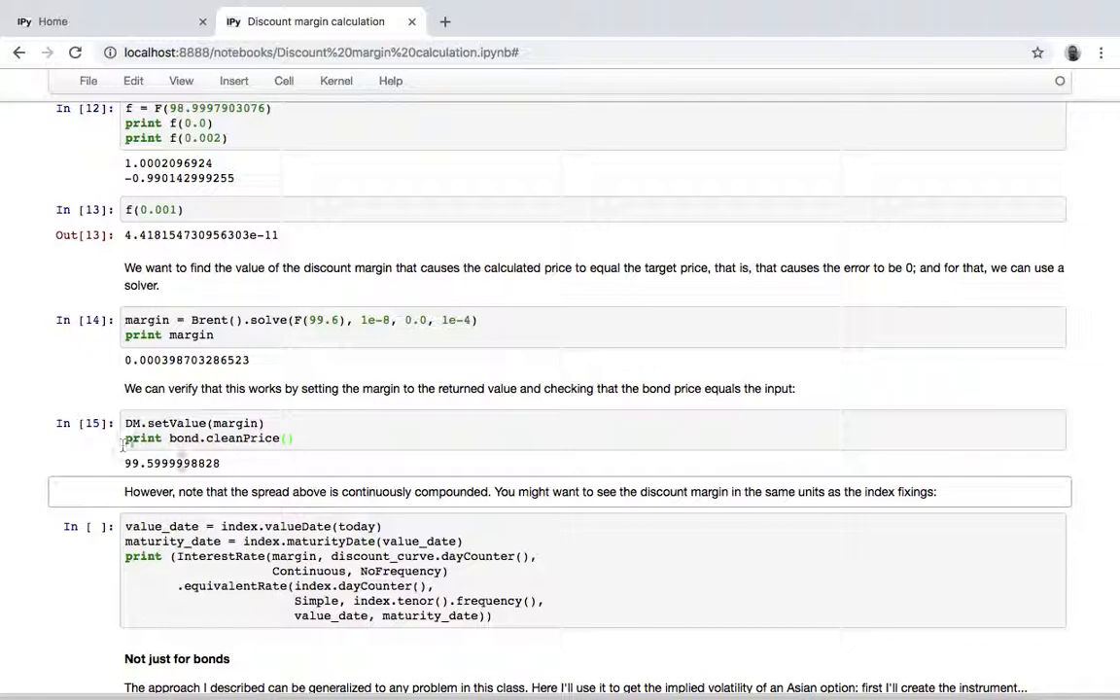
pyautogui.moveTo(204, 482)
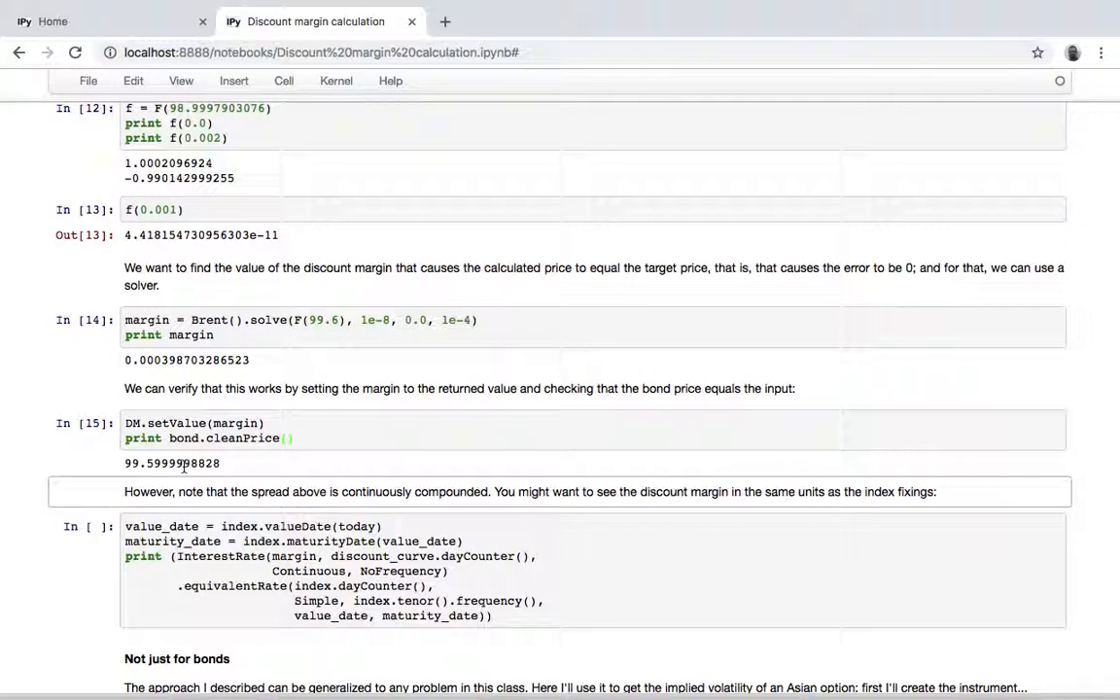
pyautogui.scroll(3)
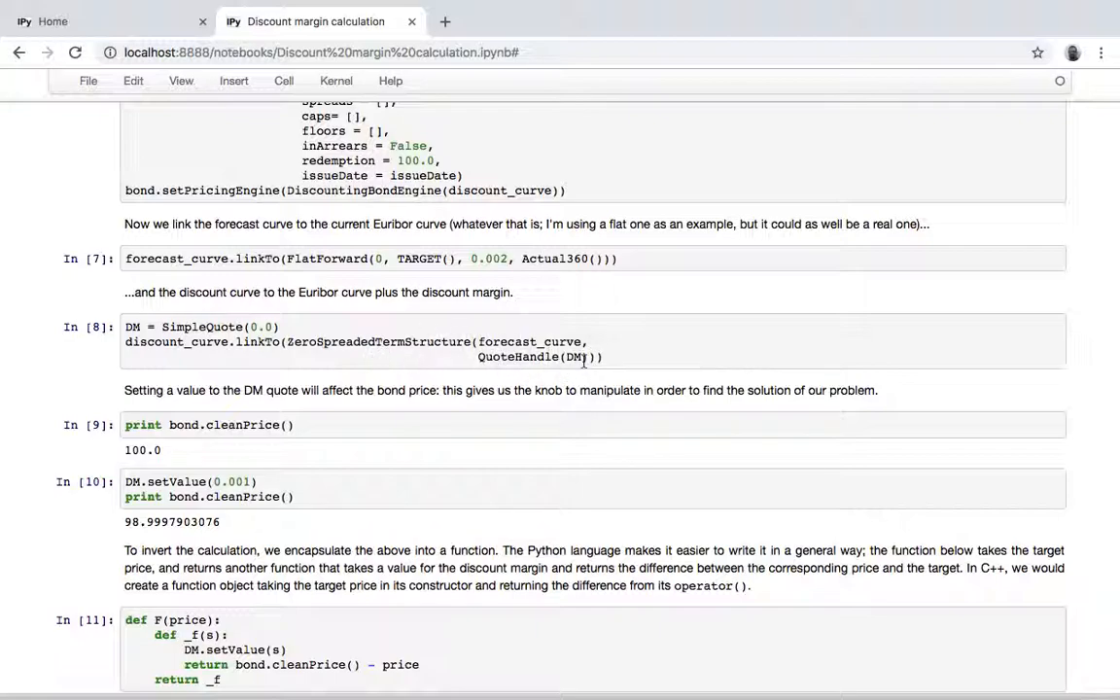
pyautogui.scroll(-3)
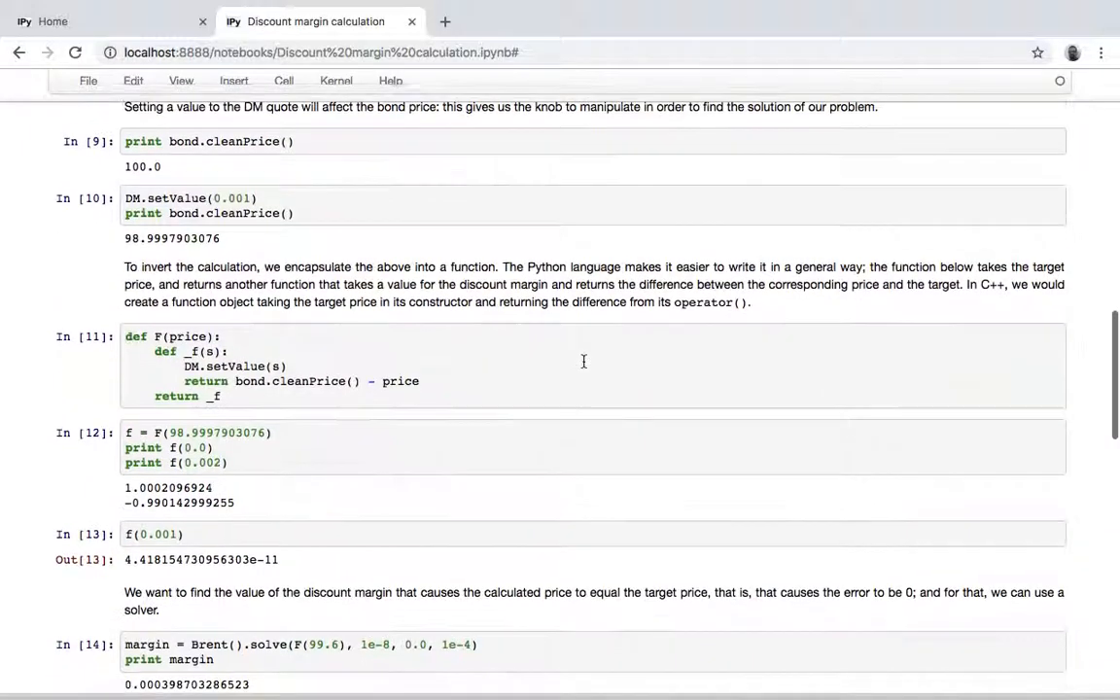
pyautogui.scroll(-3)
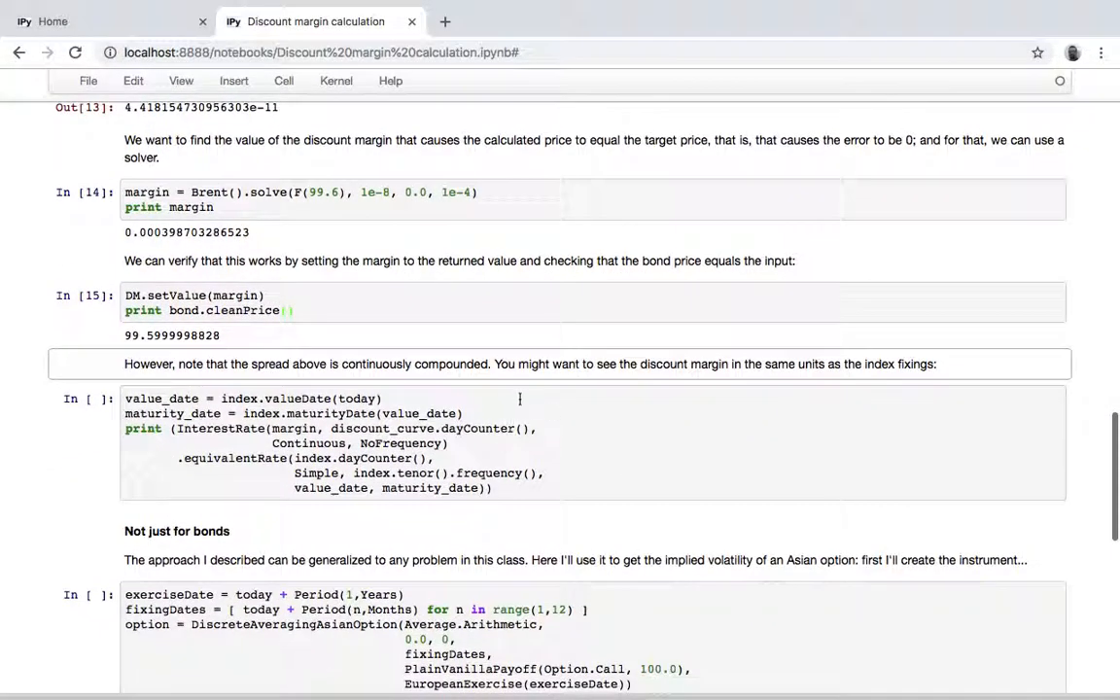
# - Run the InterestRate conversion giving 0.039874 % Actual/360 simple compounding and save the notebook
pyautogui.click(517, 399)
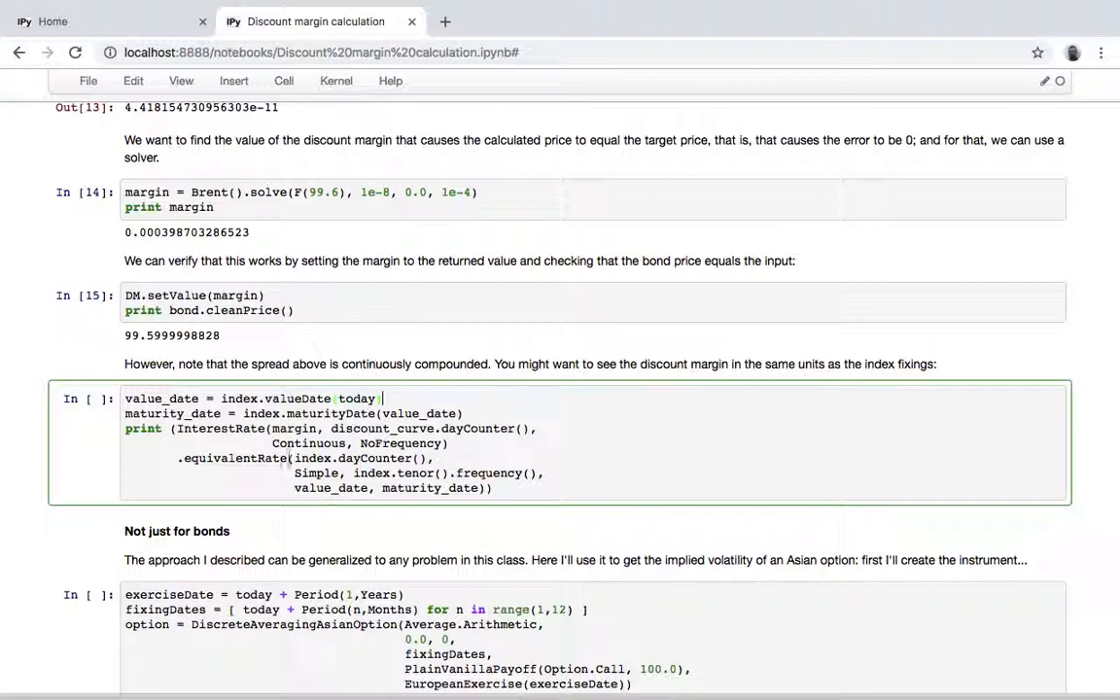
pyautogui.moveTo(247, 467)
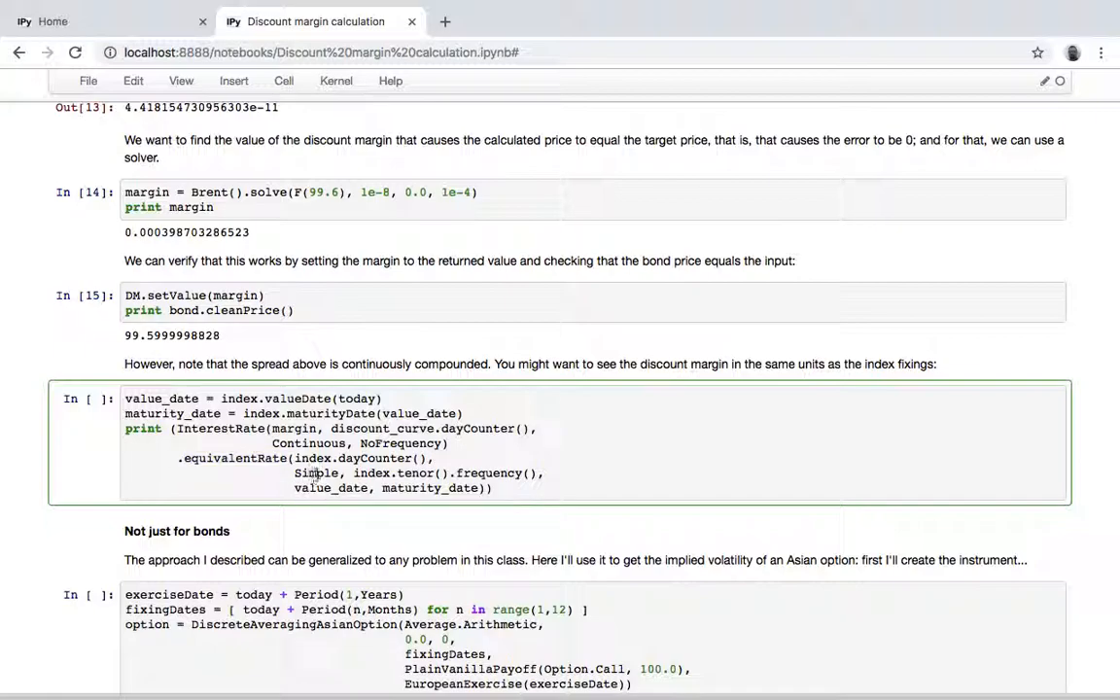
pyautogui.moveTo(595, 509)
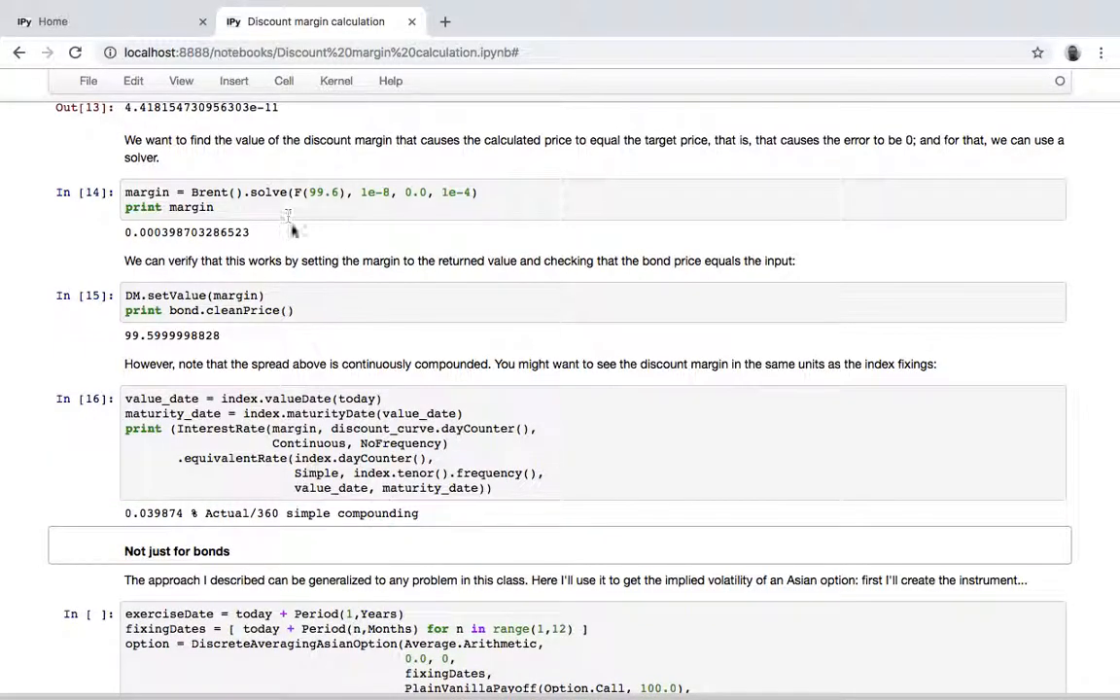
pyautogui.moveTo(210, 231)
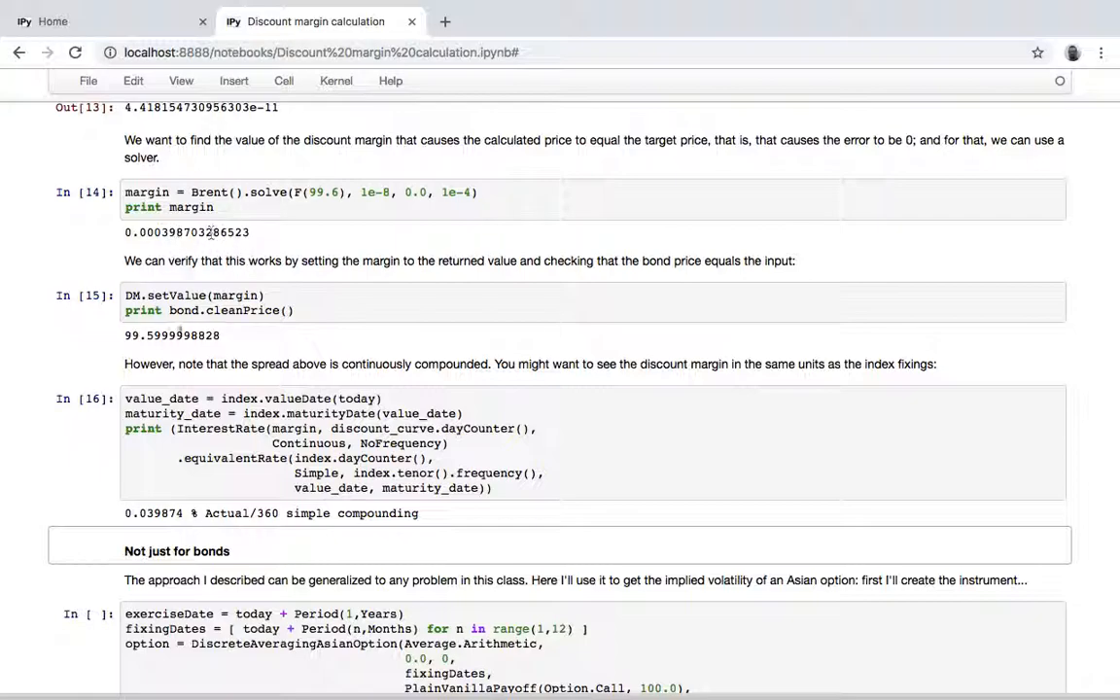
pyautogui.moveTo(188, 232)
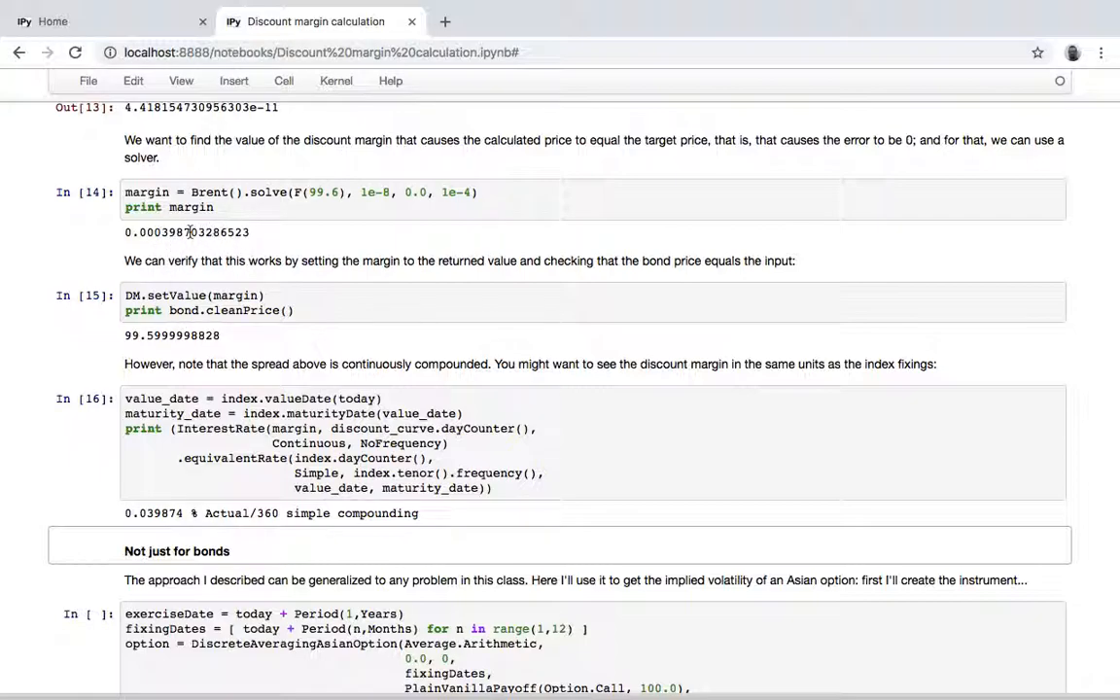
pyautogui.moveTo(190, 513)
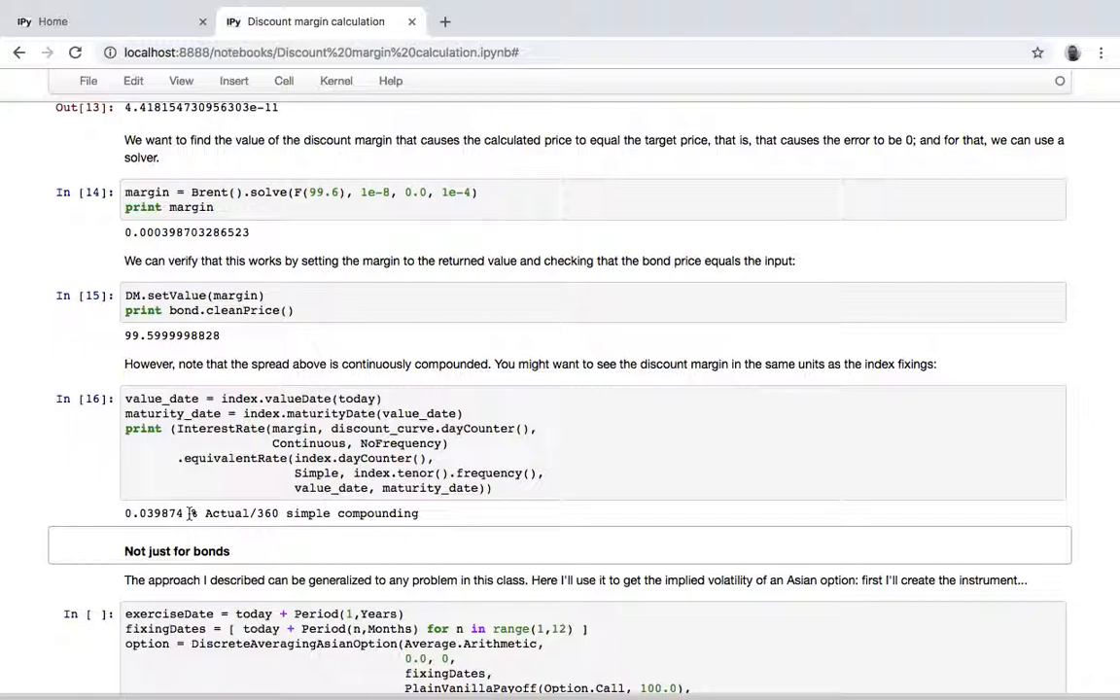
pyautogui.press('Ctrl+s')
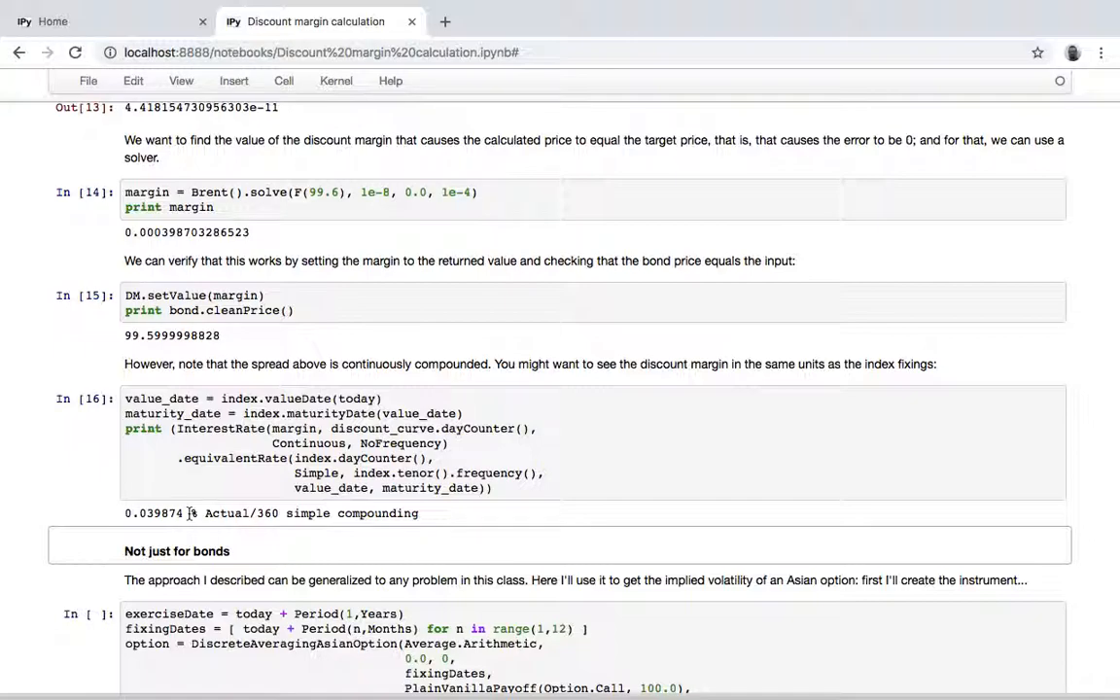
pyautogui.scroll(-3)
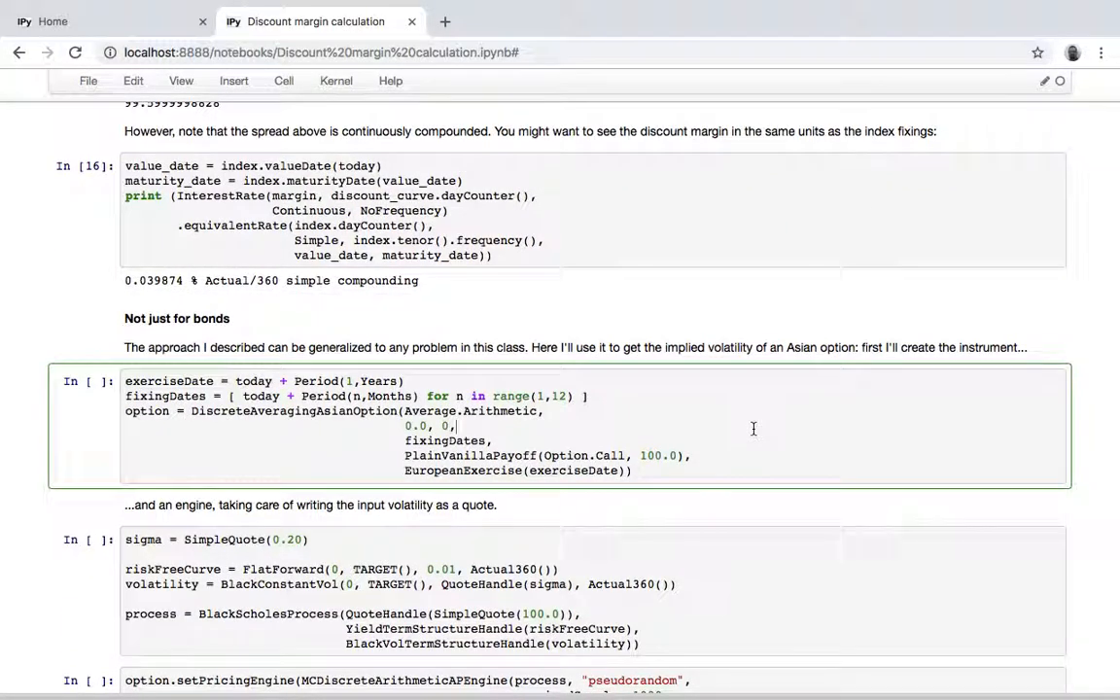
# - Run the exerciseDate, sigma and setPricingEngine cells to build the Asian option with its Monte Carlo engine
pyautogui.scroll(-3)
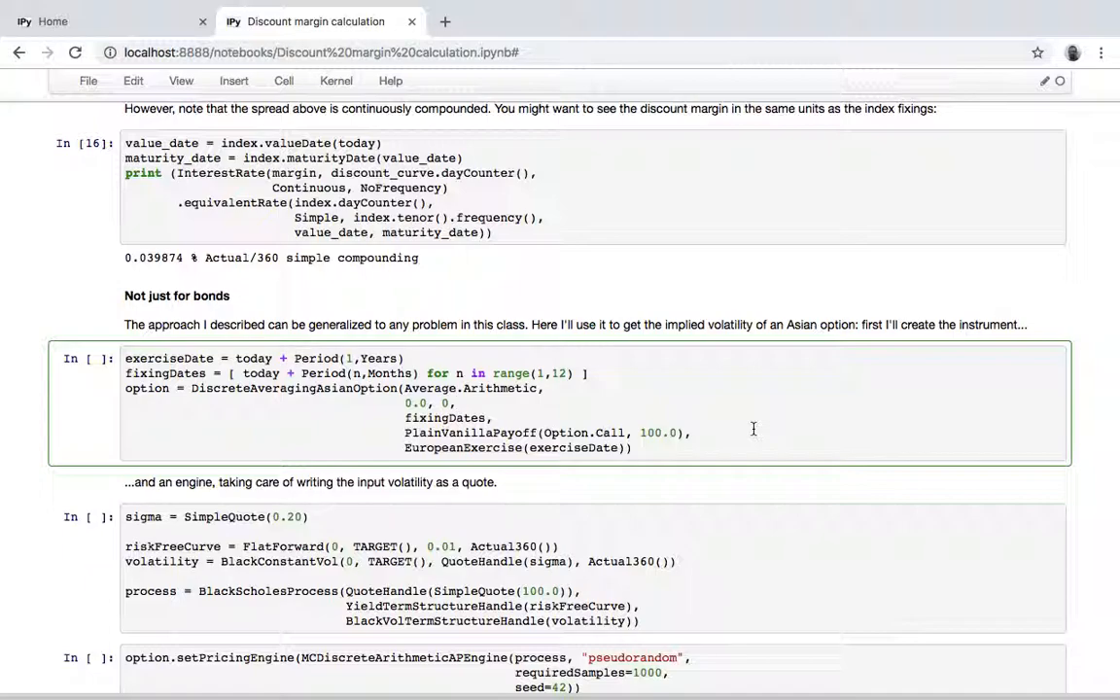
pyautogui.scroll(-3)
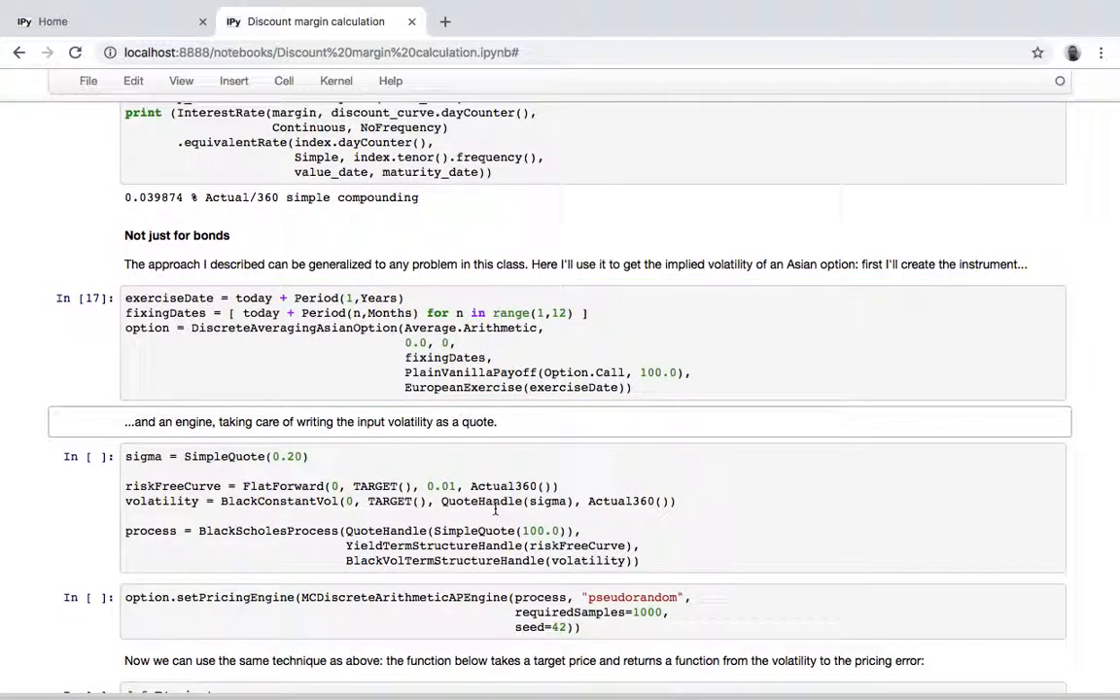
pyautogui.scroll(-3)
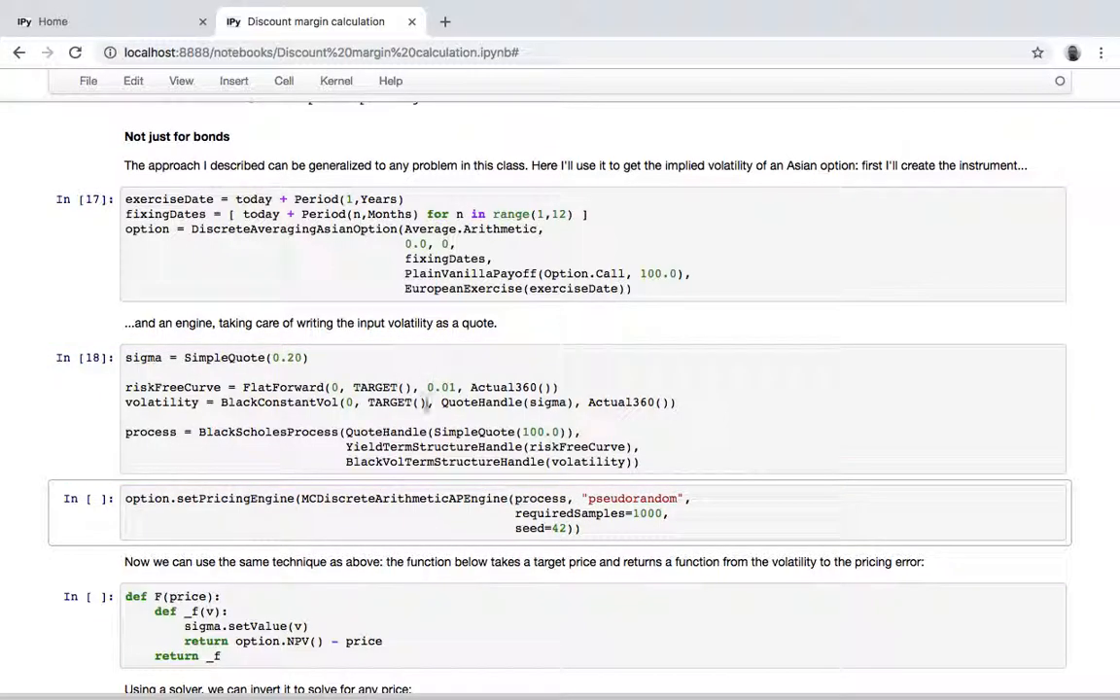
pyautogui.scroll(-3)
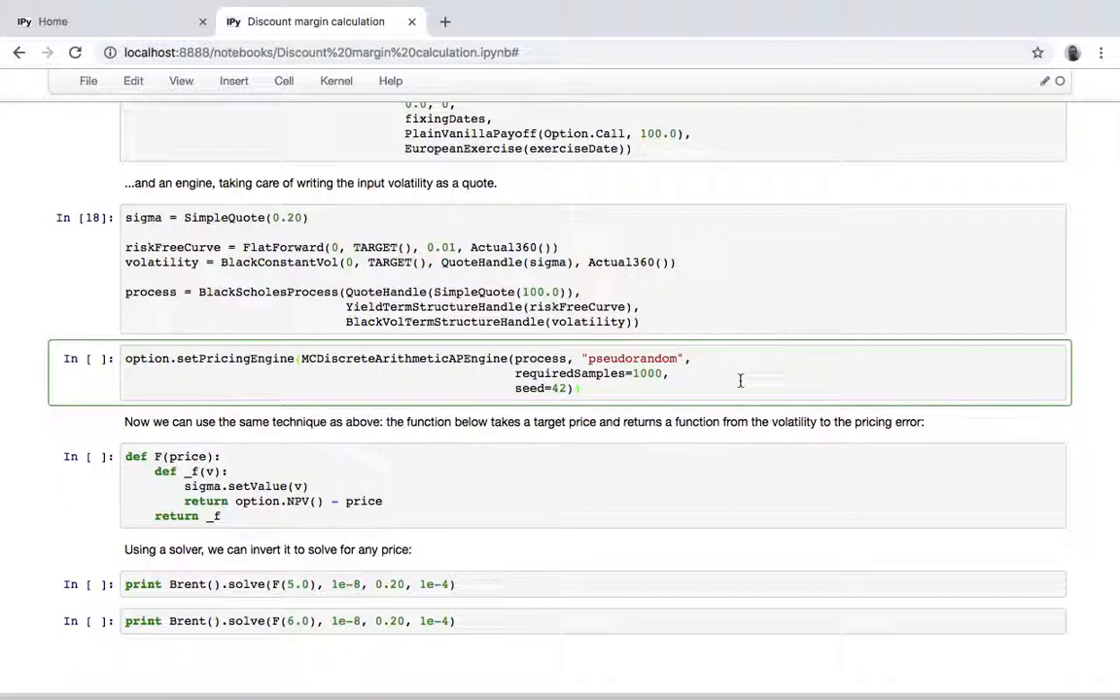
pyautogui.press('Shift+Enter')
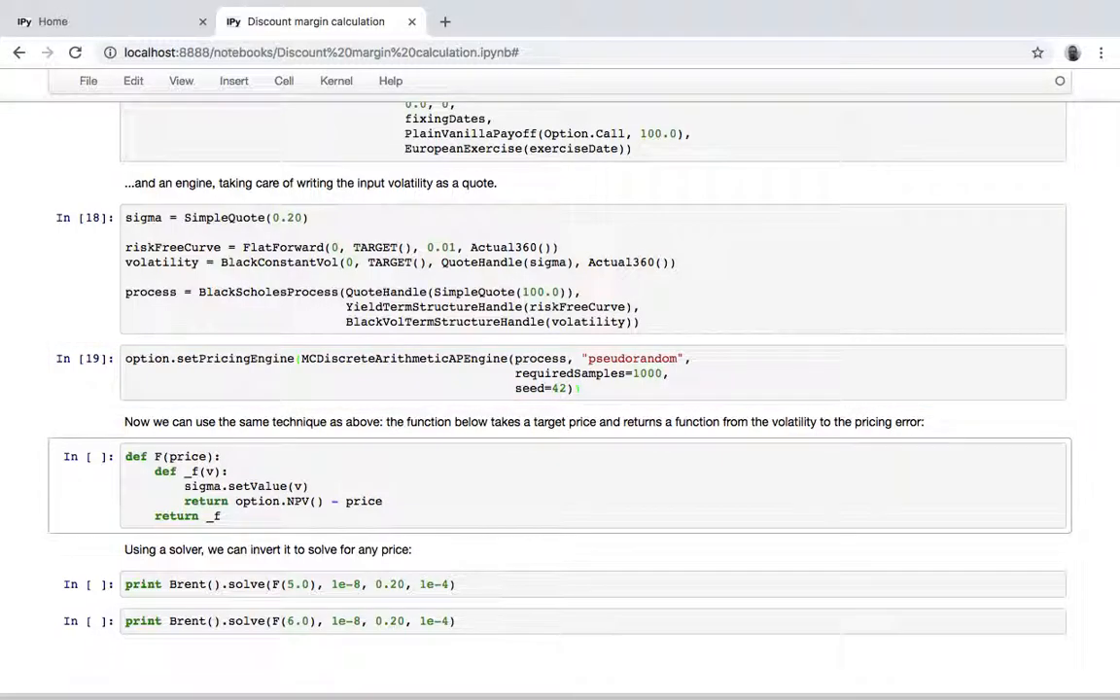
# - Define the volatility pricing-error function F(price) for the Asian option
pyautogui.scroll(-3)
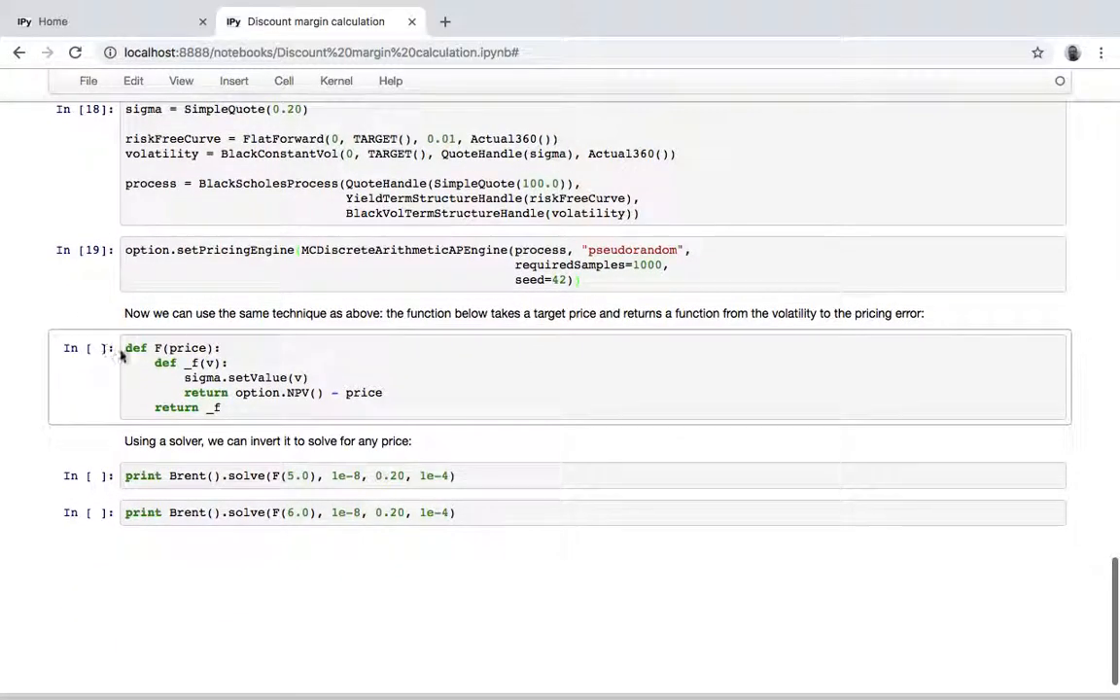
pyautogui.click(195, 364)
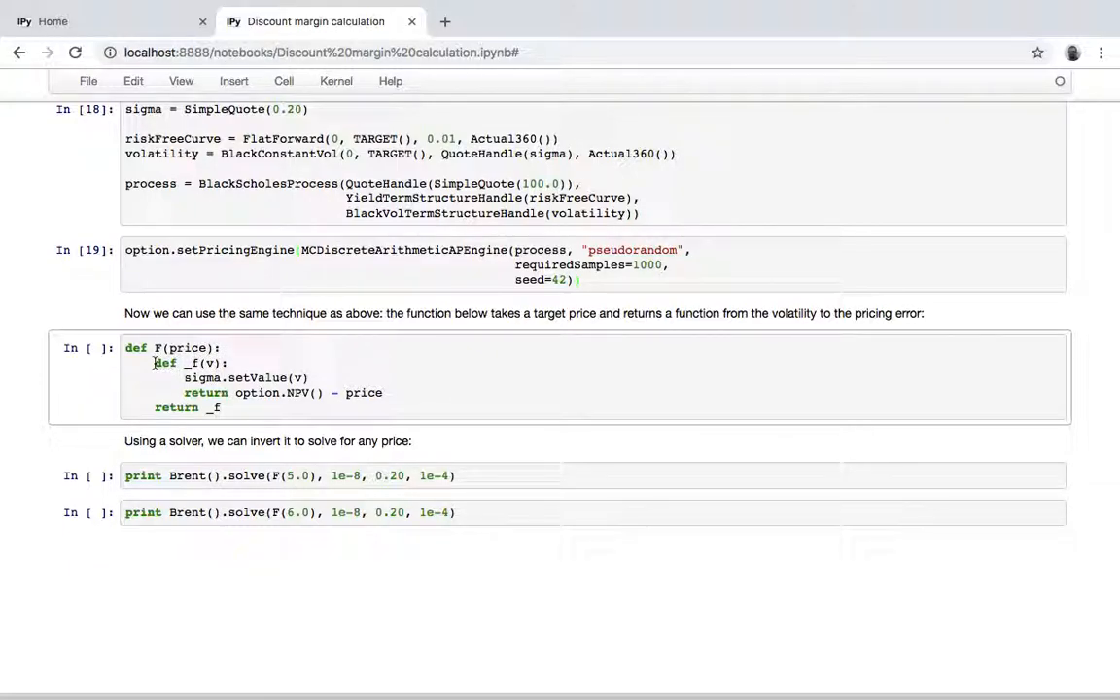
pyautogui.click(381, 393)
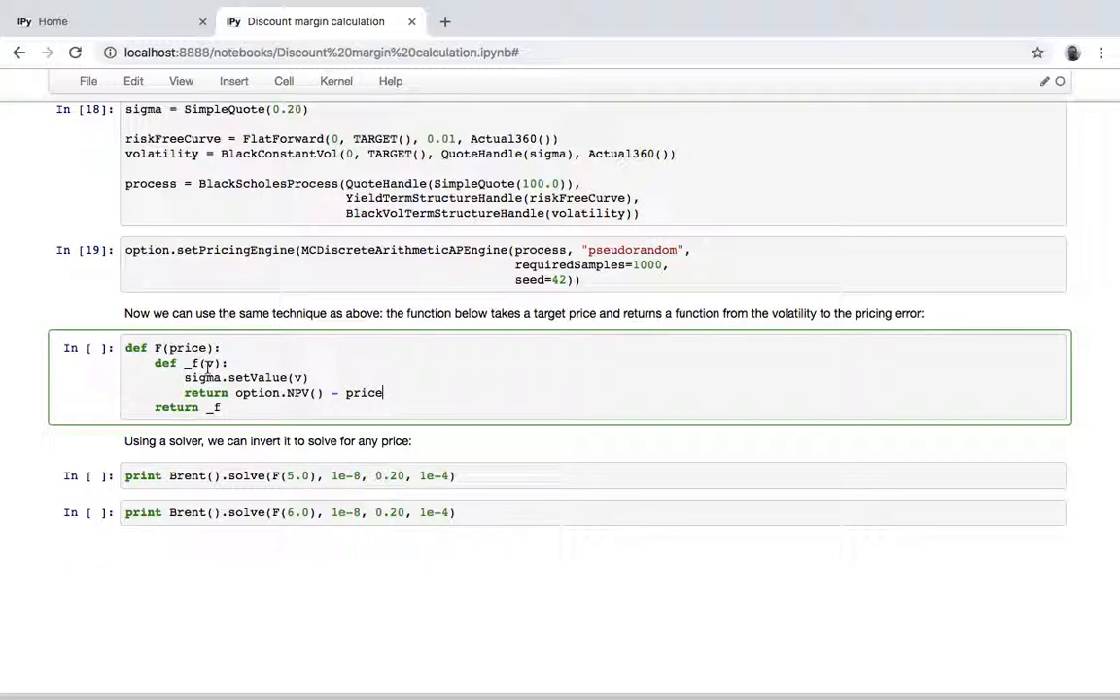
pyautogui.press('Shift+Enter')
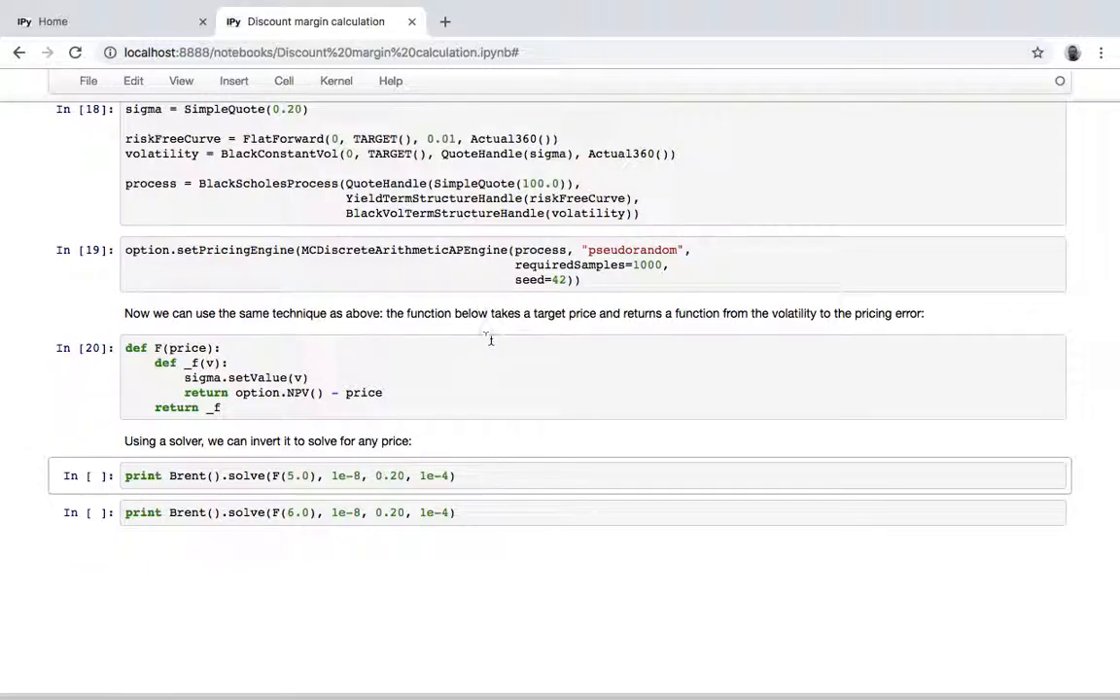
# - Solve implied volatilities 0.200811938645 and 0.243623975433 for prices 5.0 and 6.0 with Brent
pyautogui.scroll(-3)
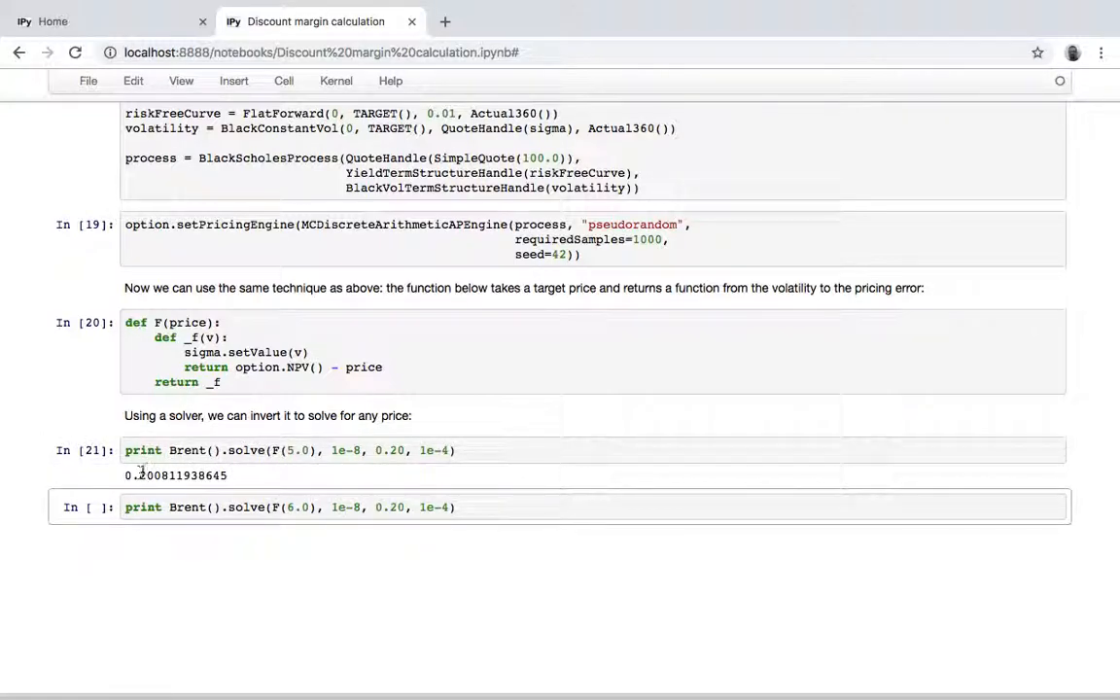
pyautogui.moveTo(303, 451)
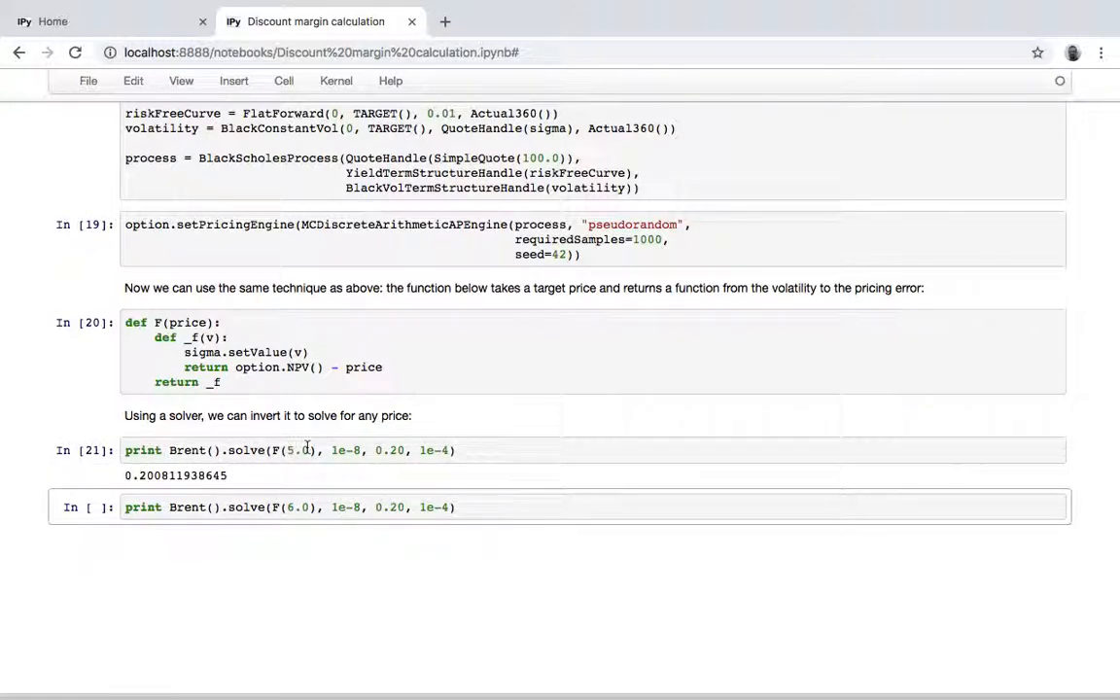
pyautogui.press('Shift+Enter')
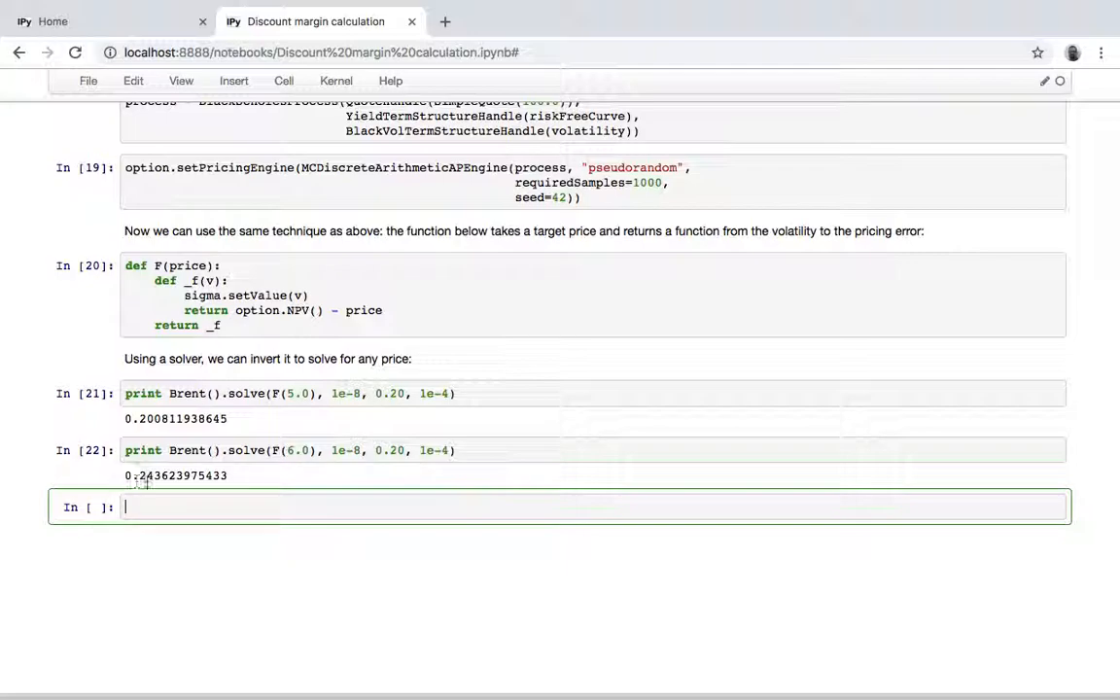